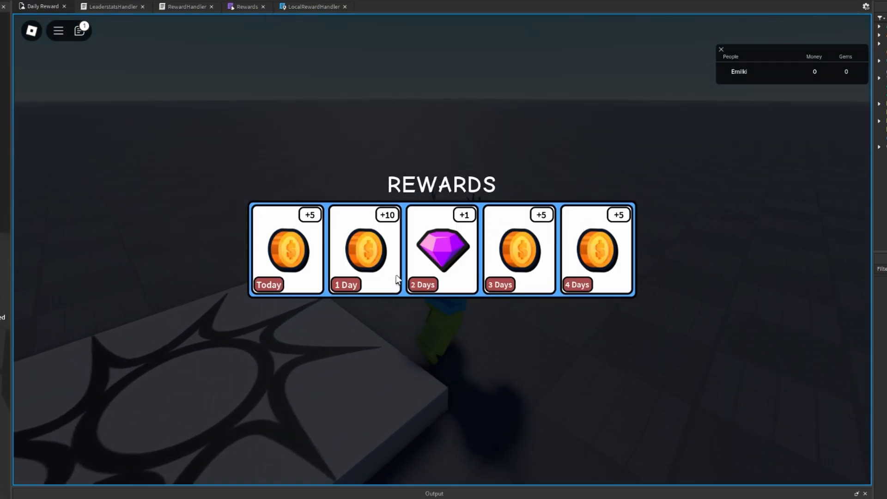
Leave the finished rewards preview and start a new Baseplate place.
click(287, 250)
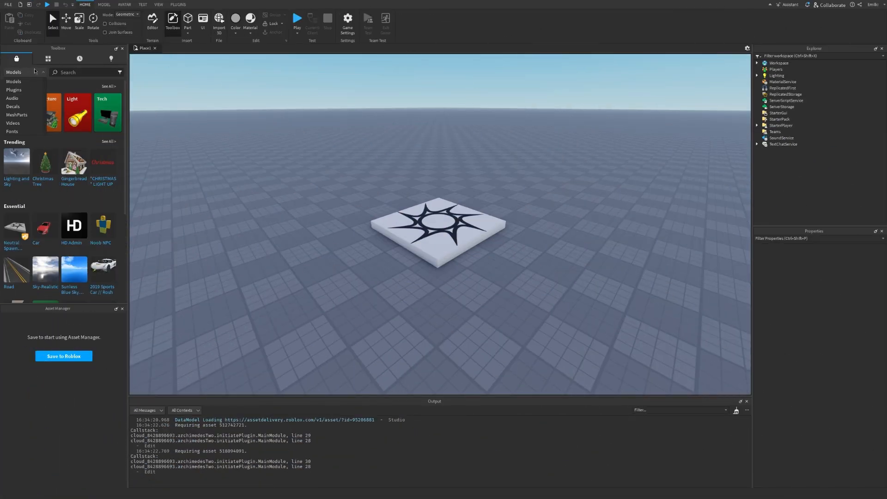
Publish the place to Roblox as a new game named 'Daily Reward'.
click(8, 4)
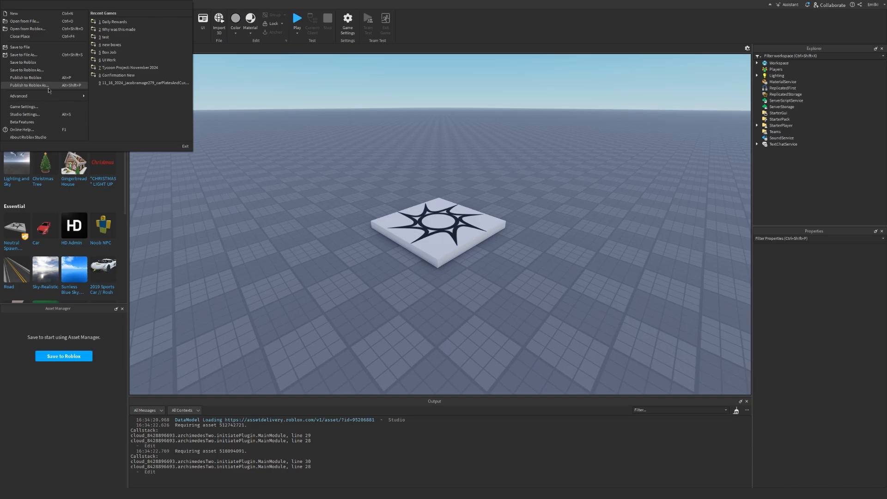
click(28, 85)
text(D)
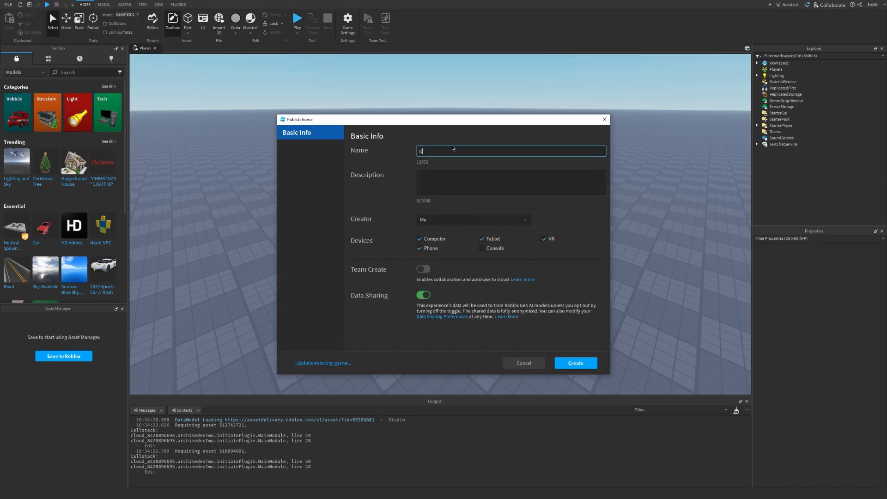
click(575, 363)
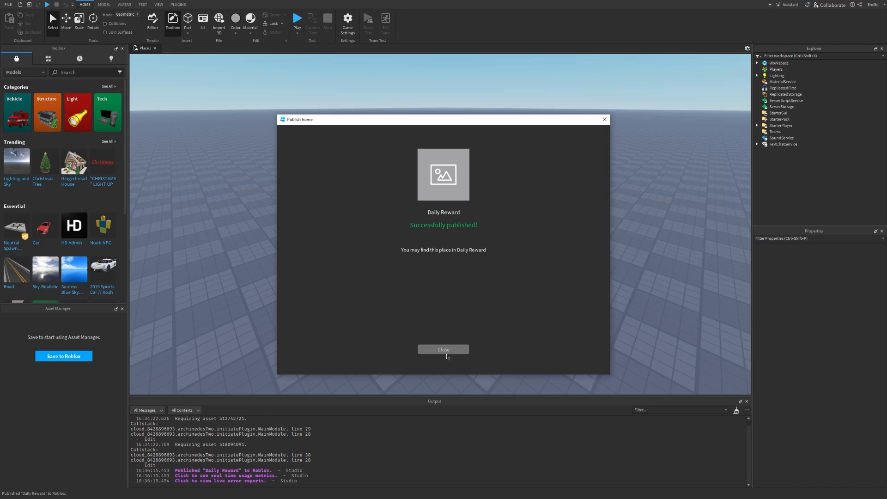
click(443, 349)
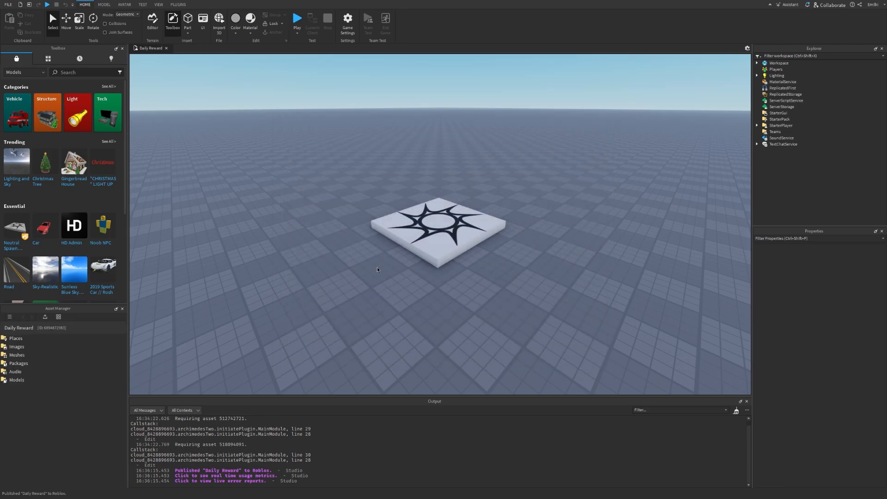
Enable Studio Access to API Services under Game Settings > Security and save.
click(347, 24)
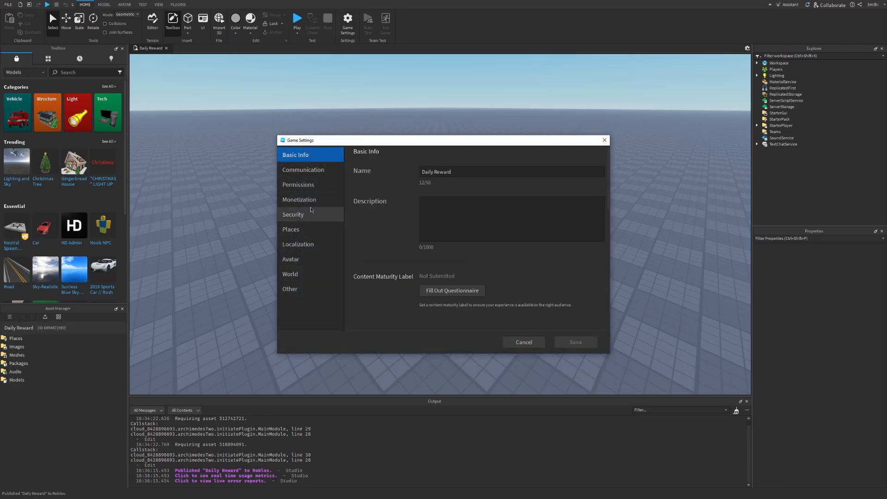
click(293, 214)
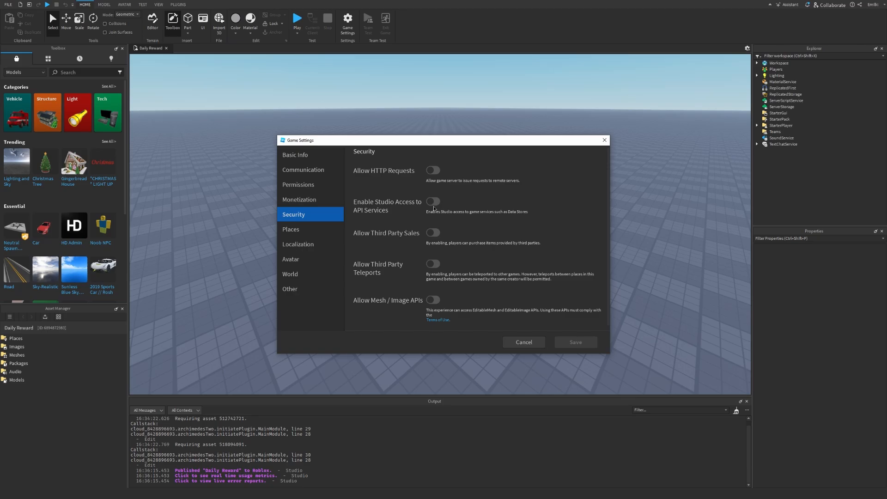
click(434, 201)
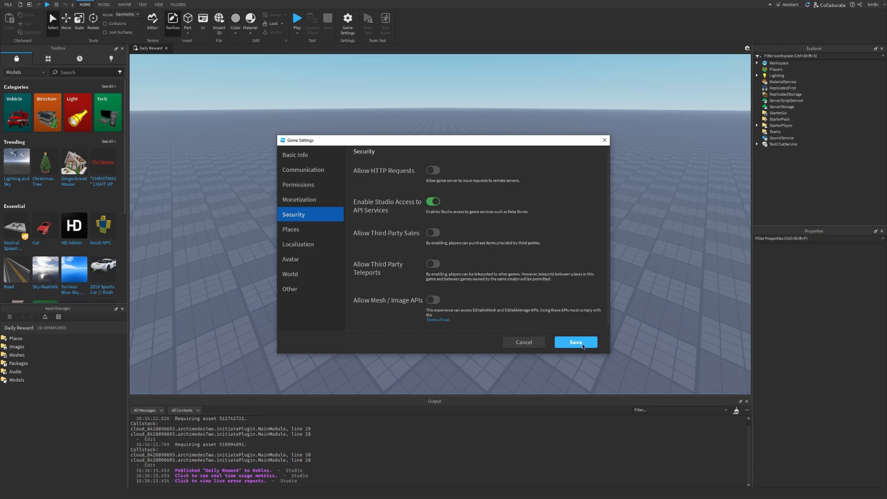
click(574, 342)
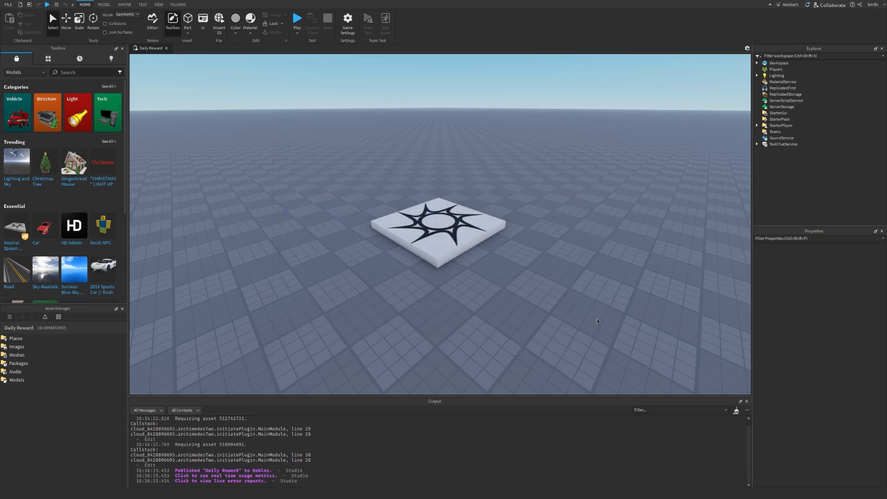
click(786, 101)
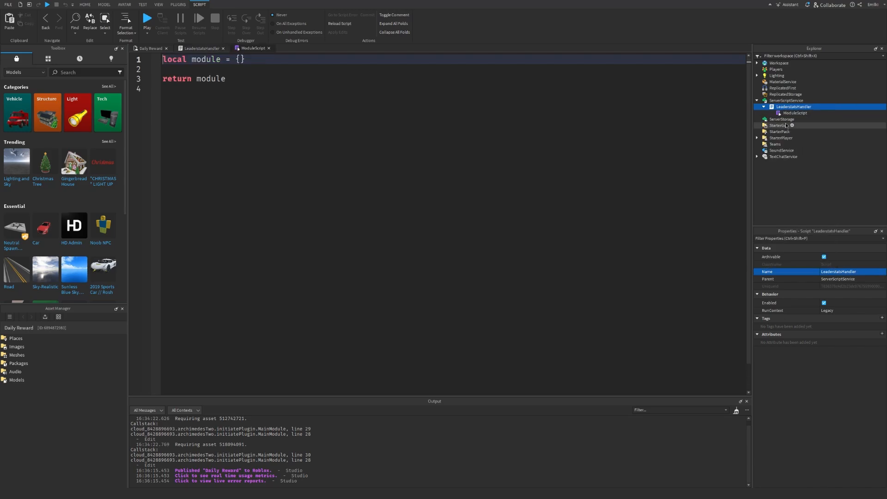
Rename the module LeaderstatsModule, and add a RewardHandler script containing a ModuleScript.
click(796, 113)
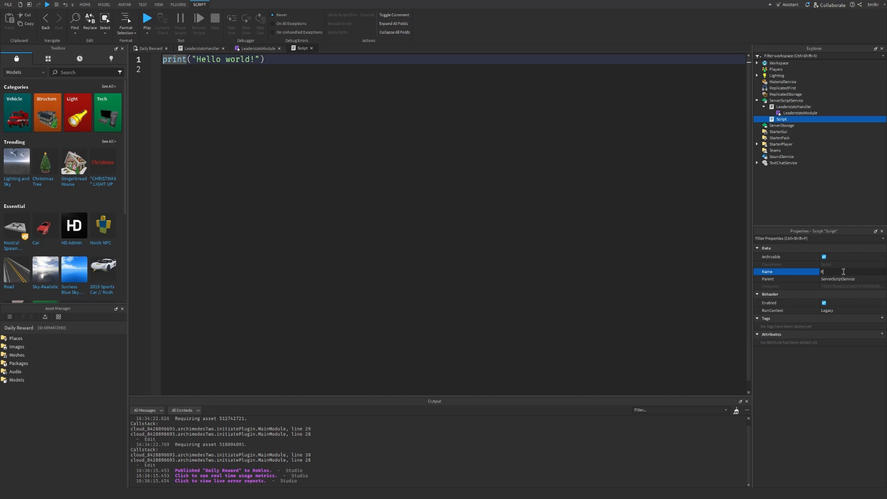
text(RewardH)
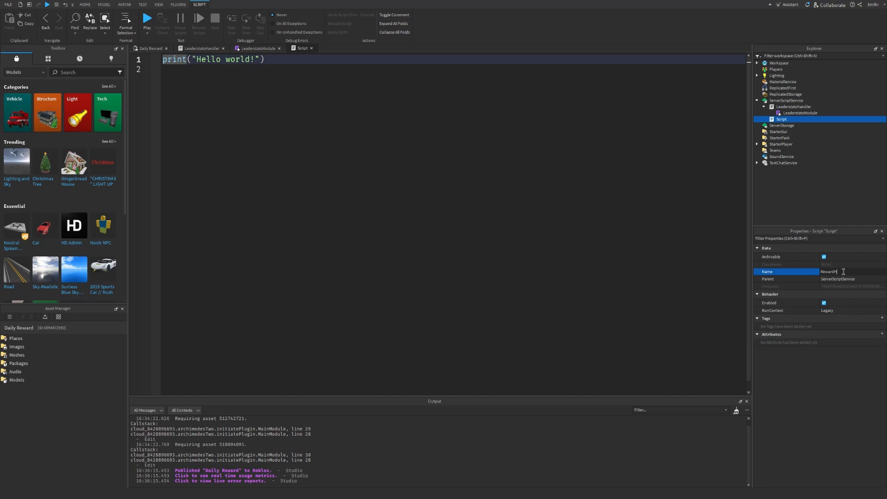
click(827, 119)
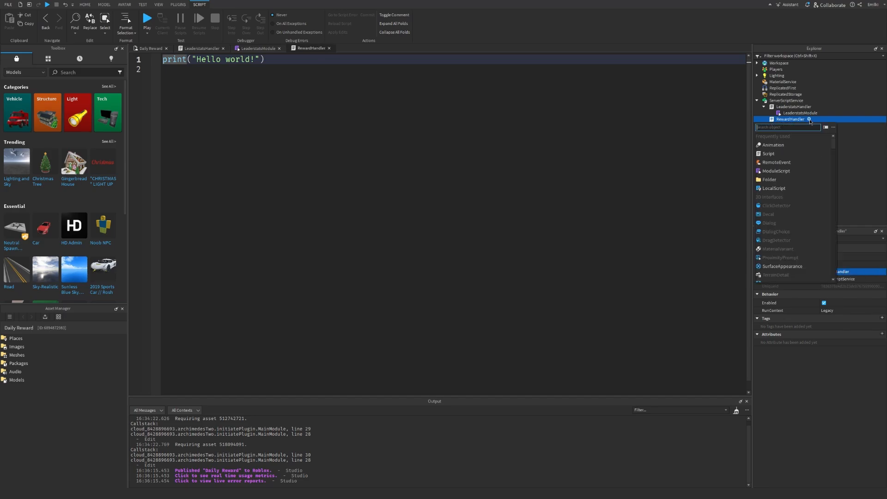
text(mo)
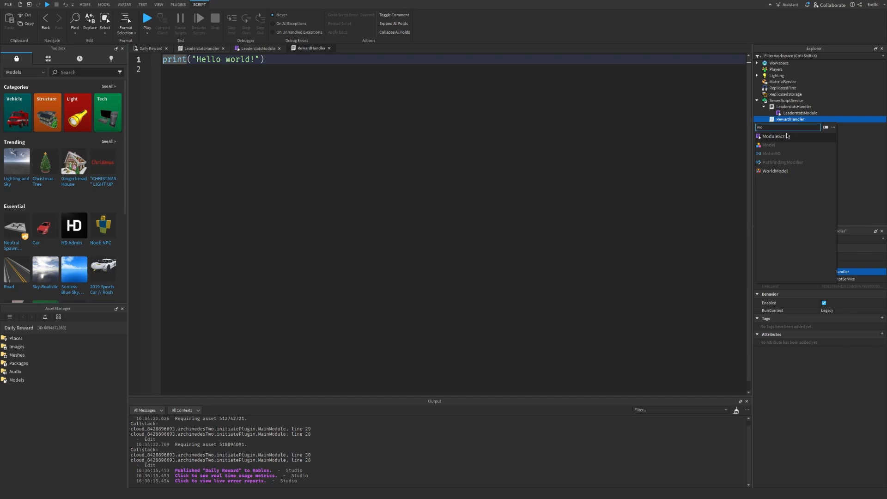
click(772, 136)
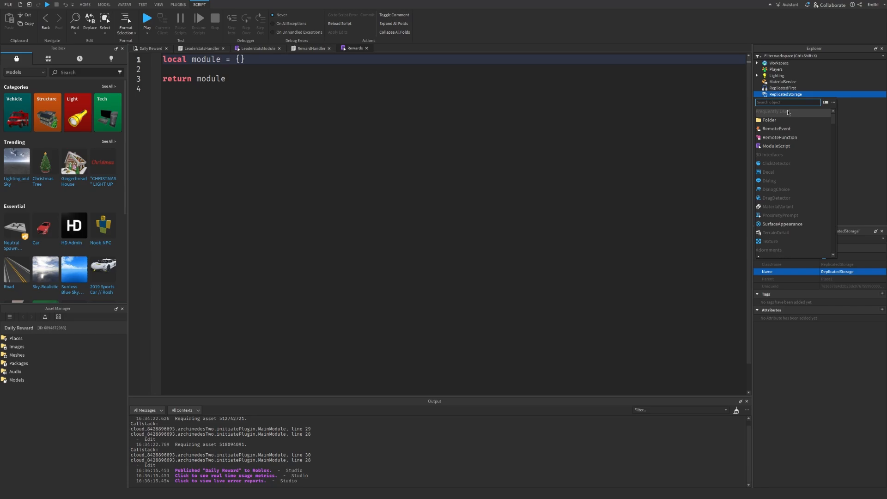
Insert a RemoteFunction into ReplicatedStorage named GiveDailyReward.
click(779, 137)
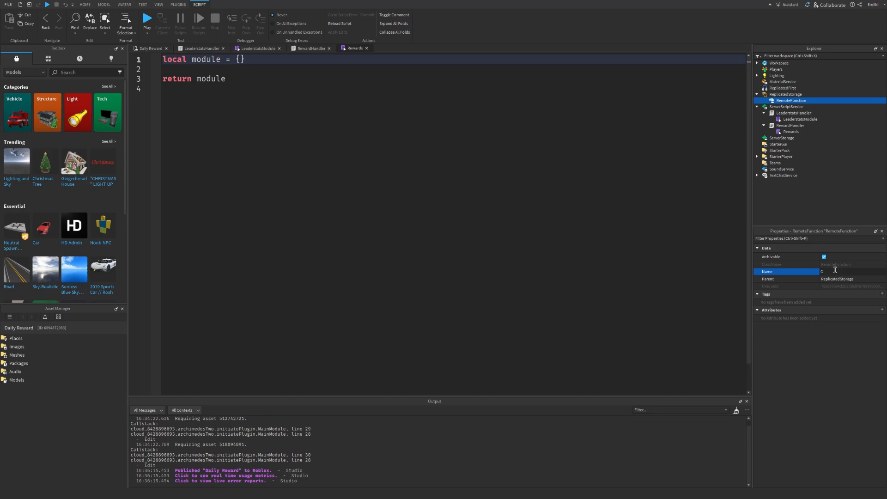
text(GiveDailyReward)
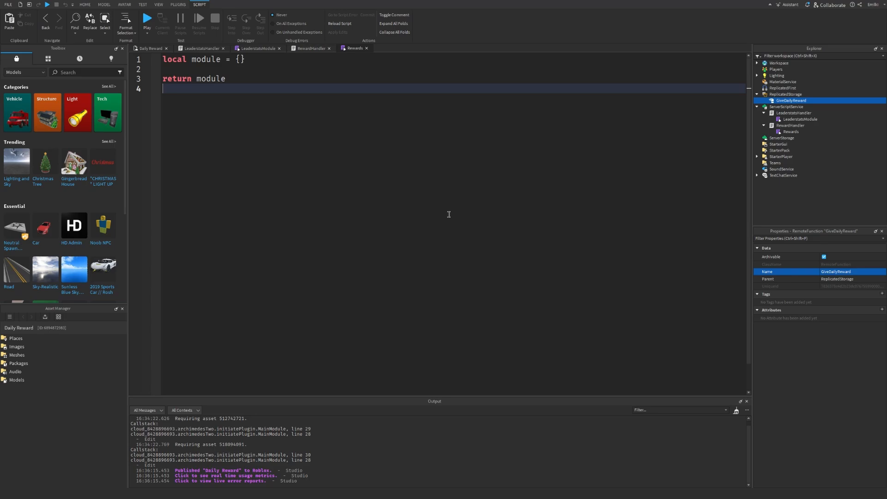
Add a LocalScript named LocalRewardHandler to RewardGui and move TemplateFrame inside it.
click(48, 59)
text(RewardGui)
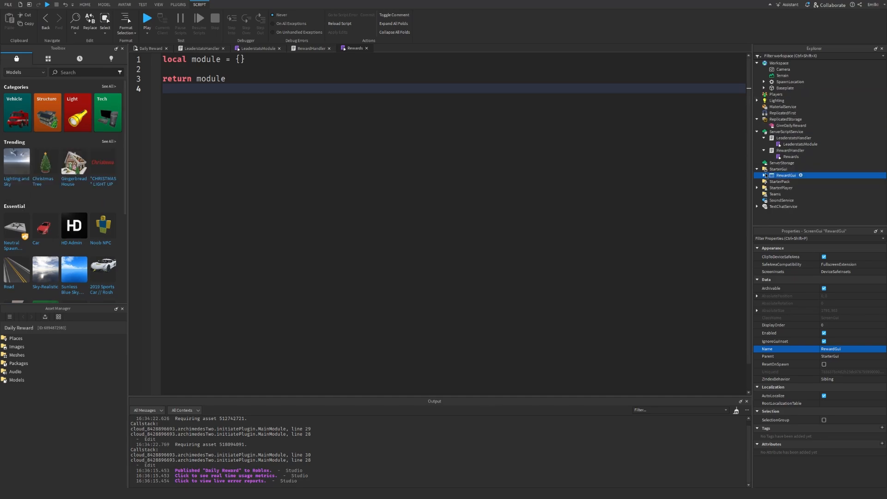
click(800, 175)
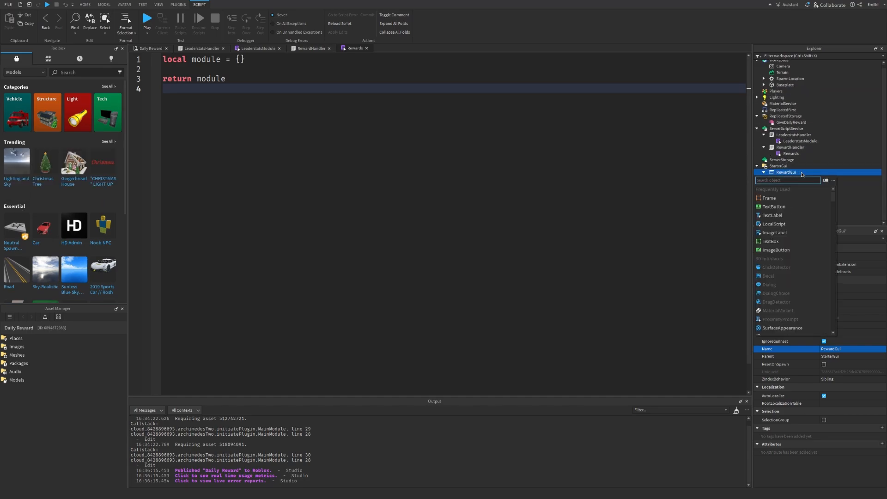
click(774, 224)
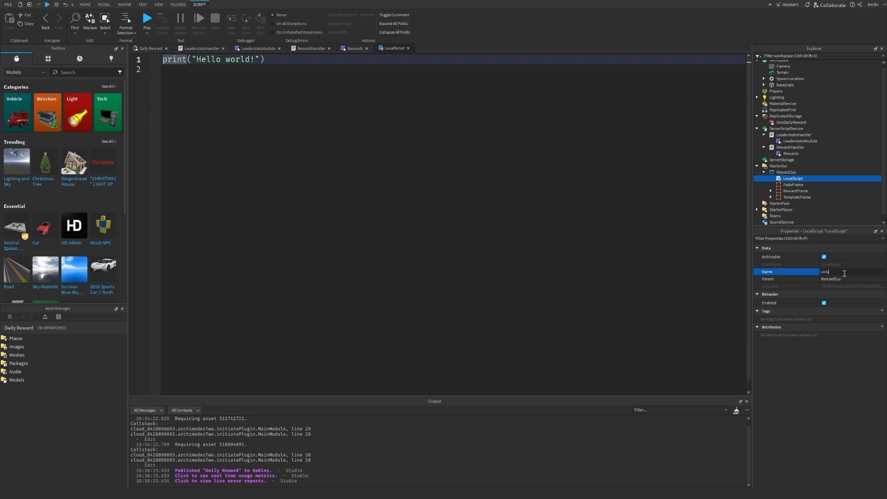
text(LocalRewardHandler)
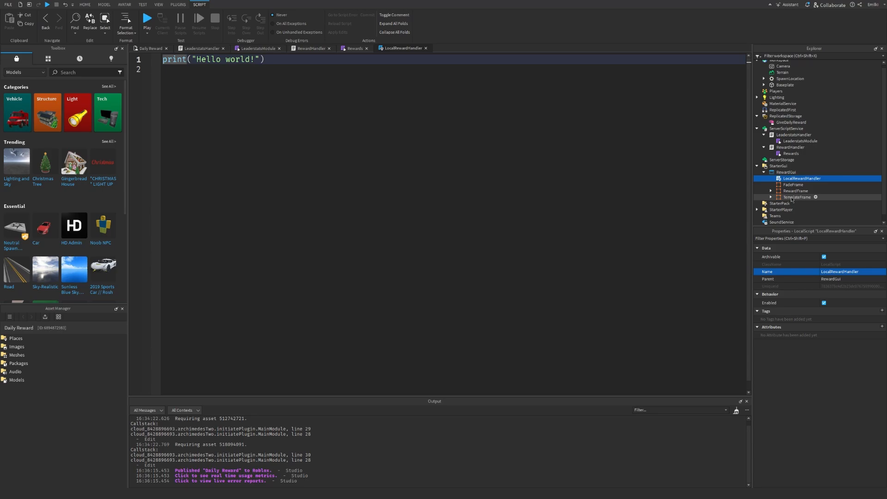
click(797, 197)
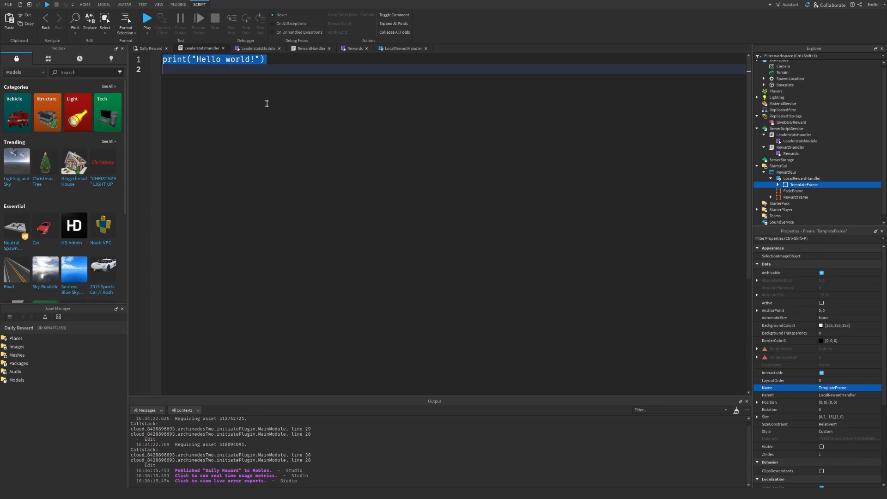
In LeaderstatsHandler, get the Players service and require LeaderstatsModule.
text(local Players = game:g)
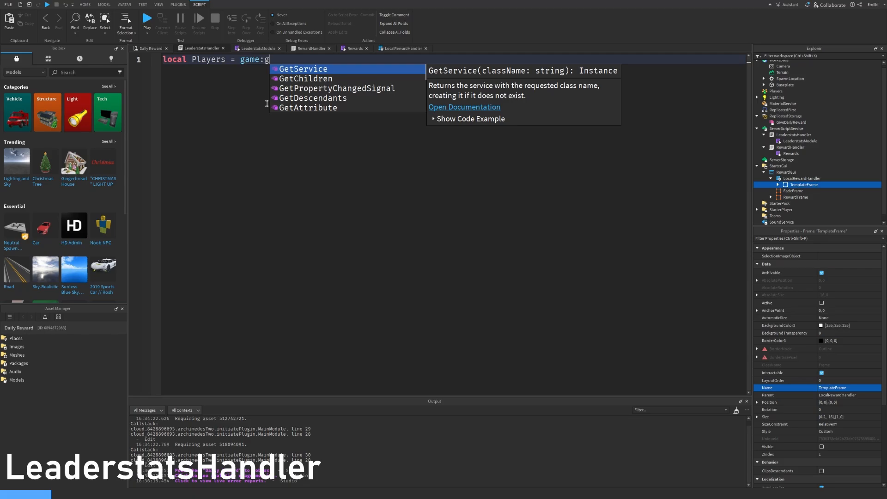
text(GetService("Players"))
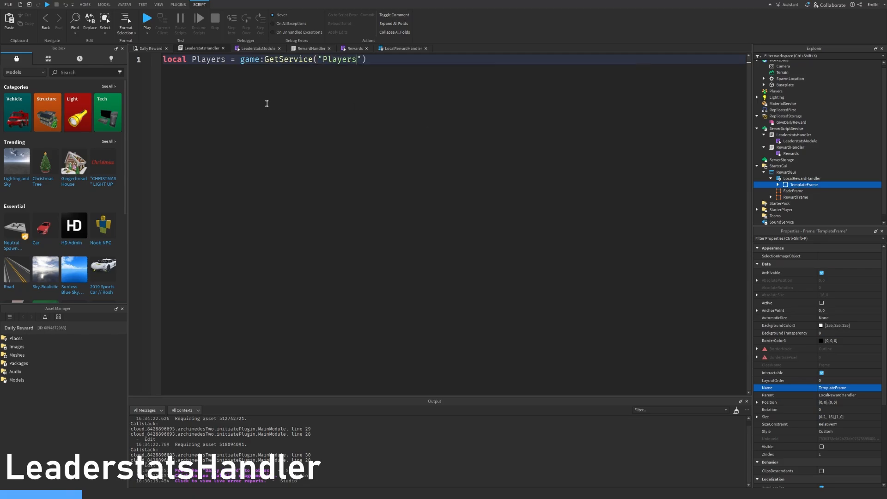
key(Enter)
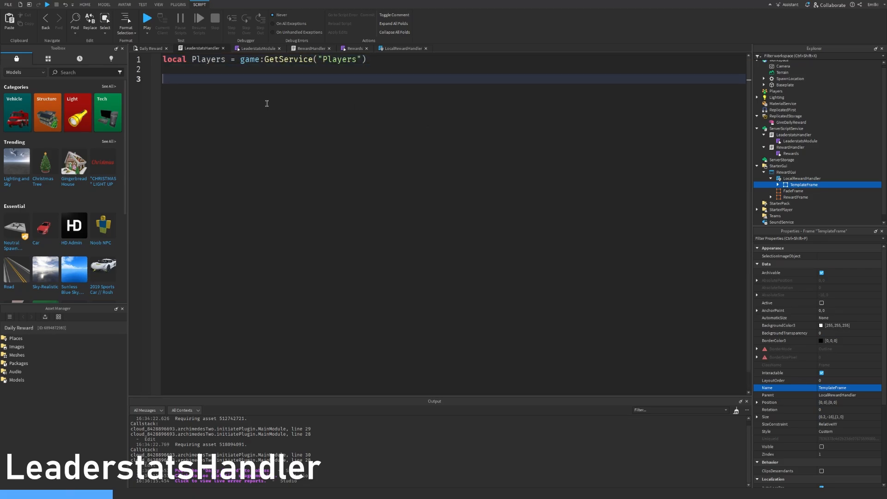
text(local)
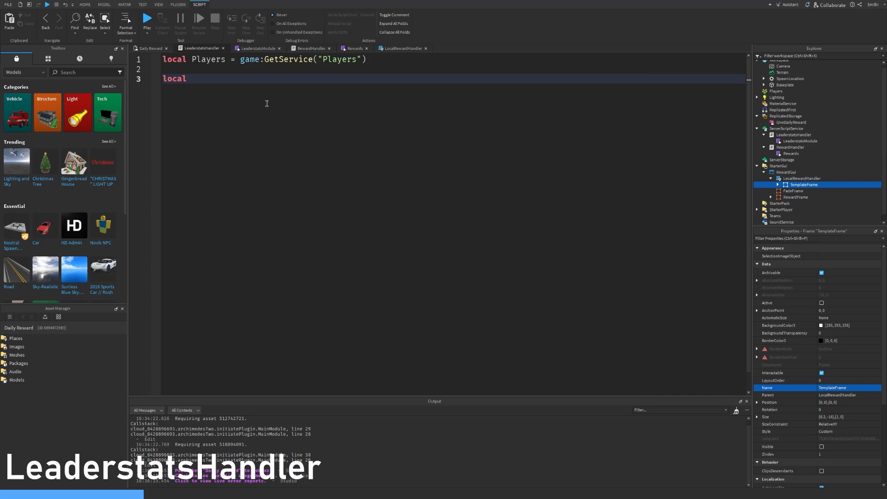
text(module =)
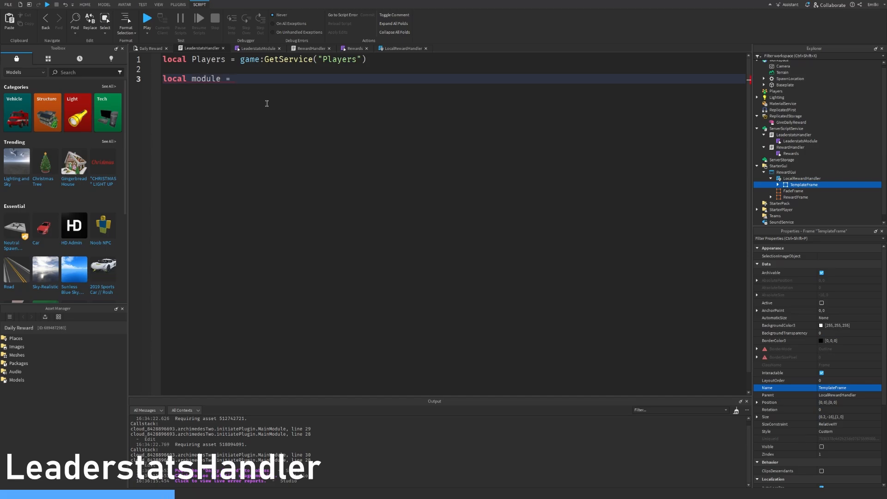
text(require(script))
text(Players.PlayerAdded:Connect(function(Player)
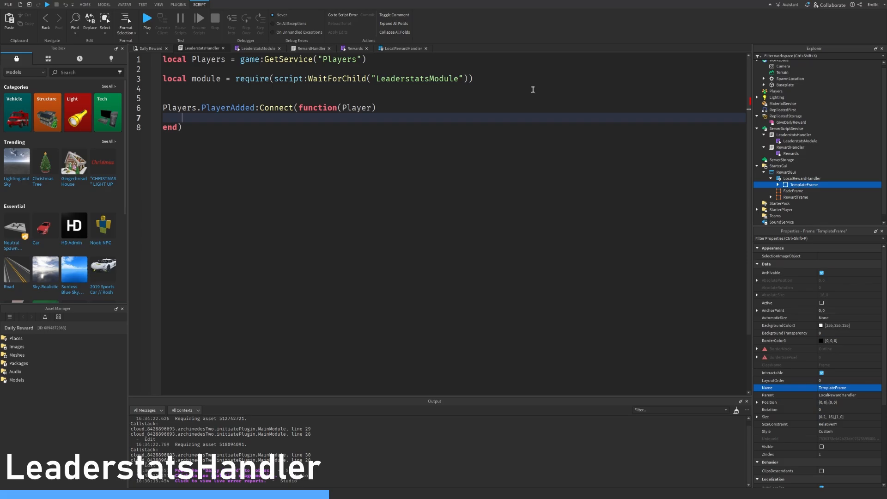
Connect PlayerAdded to module:CreateStats and PlayerRemoving to module:SaveStats.
text(module:)
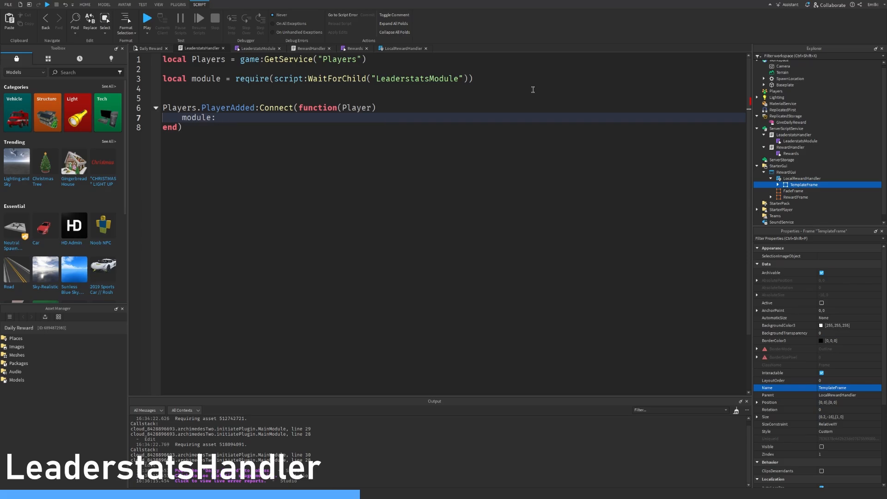
text(CreateStats(Player)
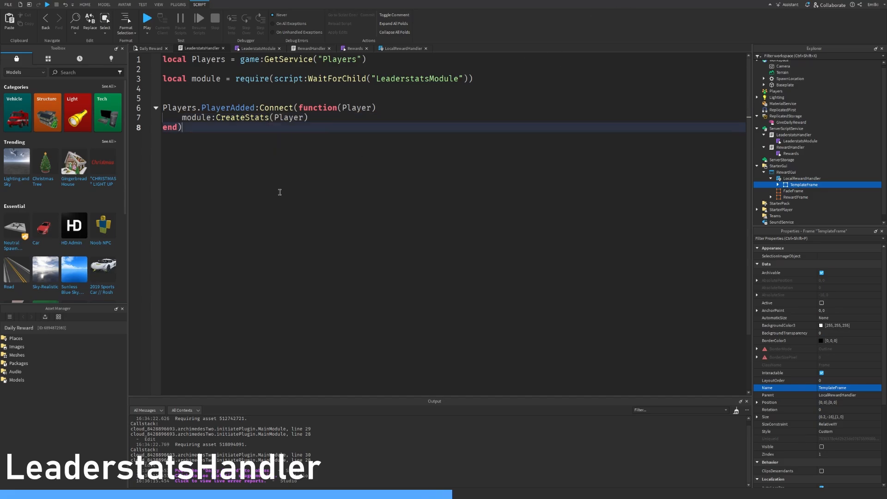
text(pla)
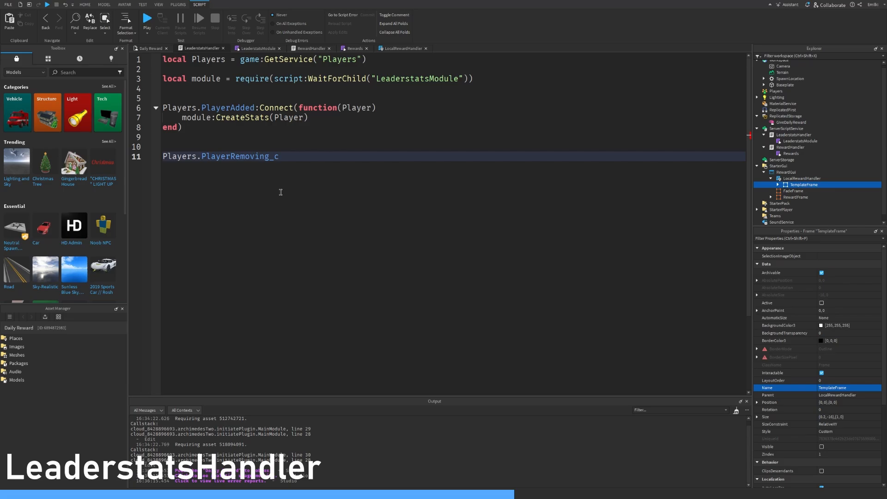
text(:Connect(fin)
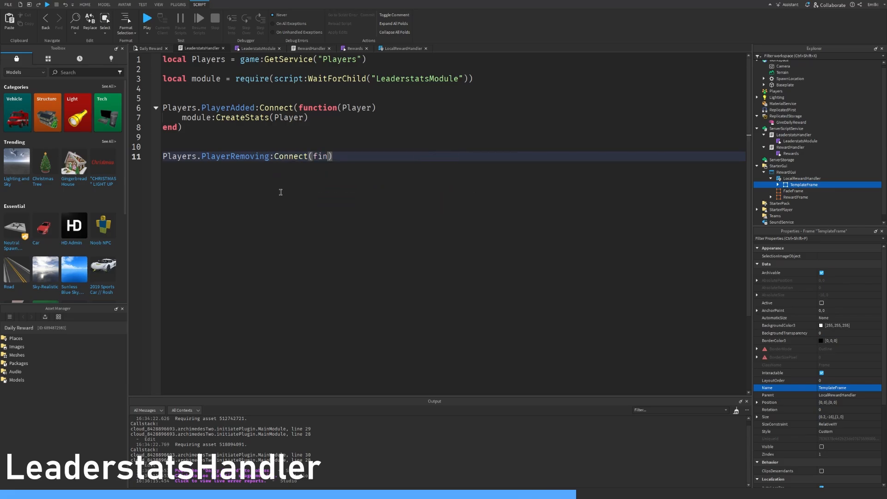
text(function(Player))
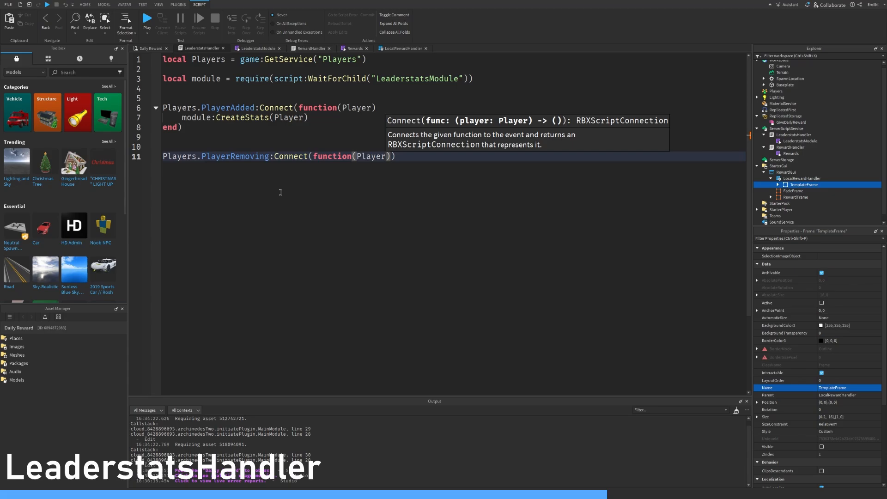
text(module:SaveSt)
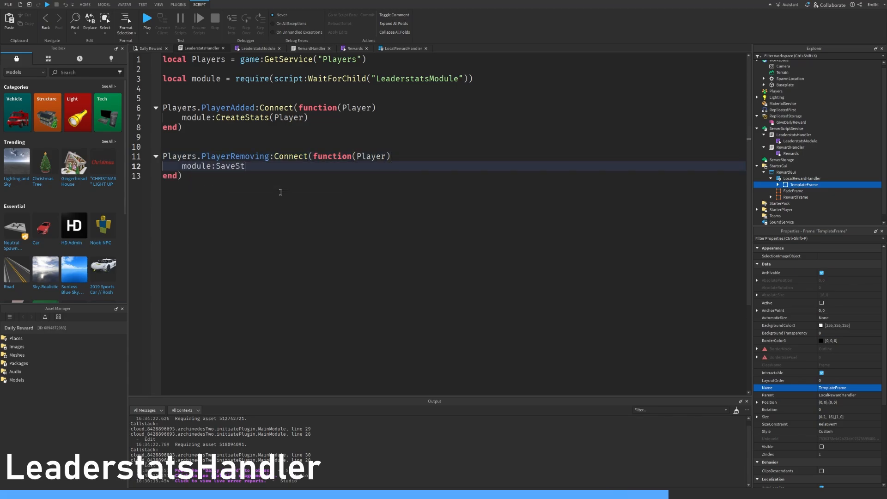
text(ats(Player)
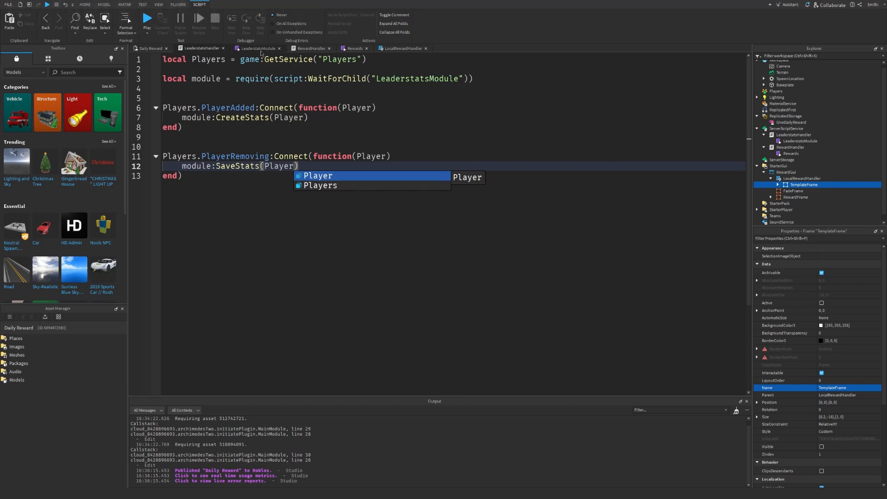
click(258, 48)
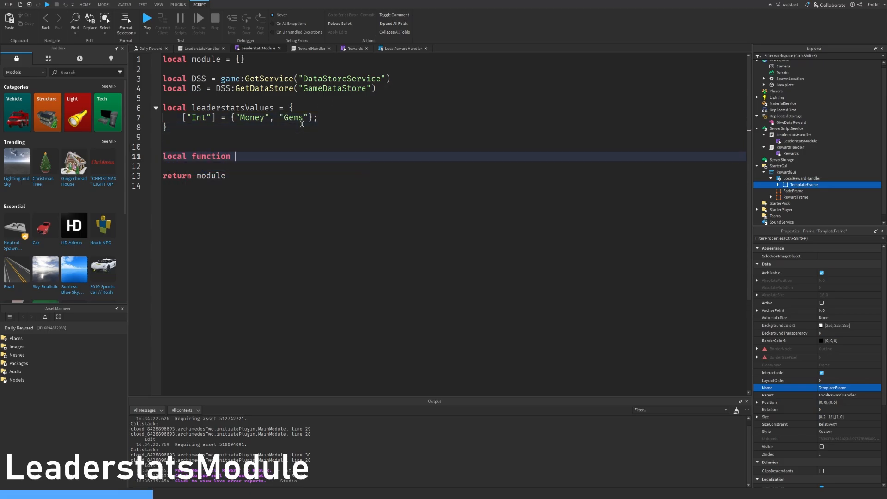
Write loadData, fetching saved data by the player's UserId key and applying Days and DataId.
text(loadData(plr, leaderstats, dataId, days))
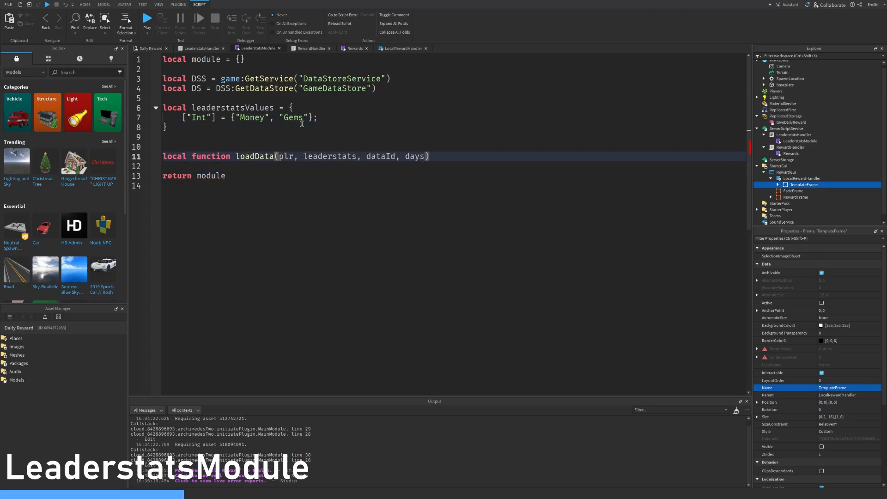
text(local key = plr.UserId .. "-key")
text(leaderstats[name].Value = val)
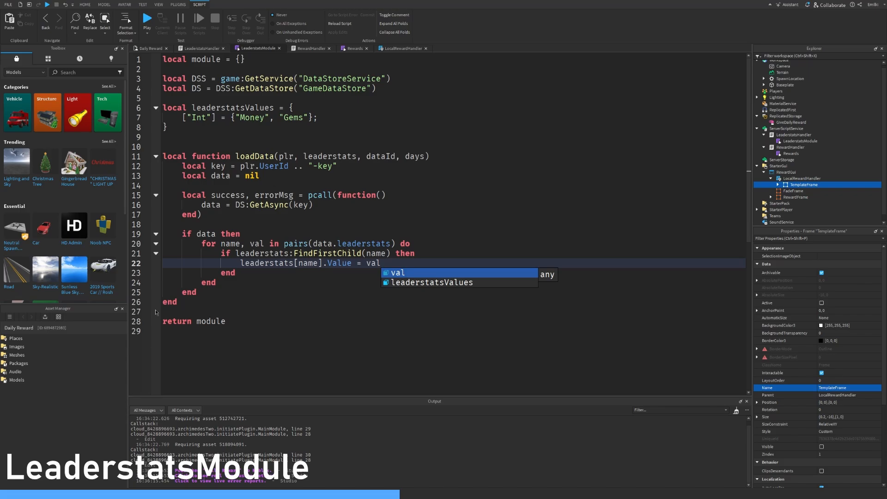
text(days.Value = data.Days)
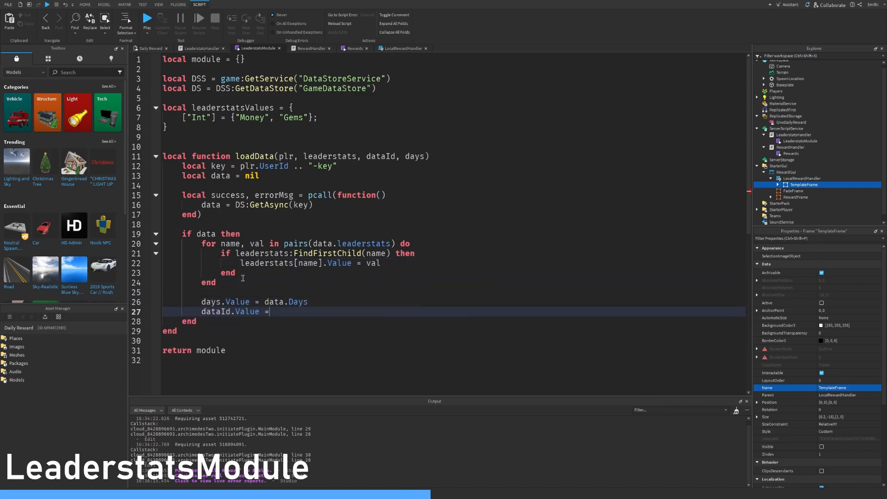
text(data.DataId)
text(local leadersa)
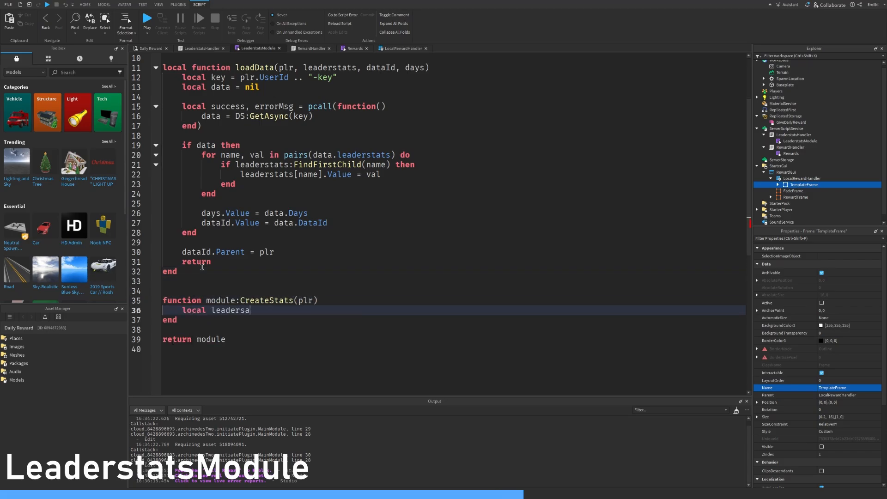
Write CreateStats building the leaderstats folder, stat values, DataId and Days, then calling loadData.
text(= Instance.new("Folder"))
text(local val = Instance.new(valType)
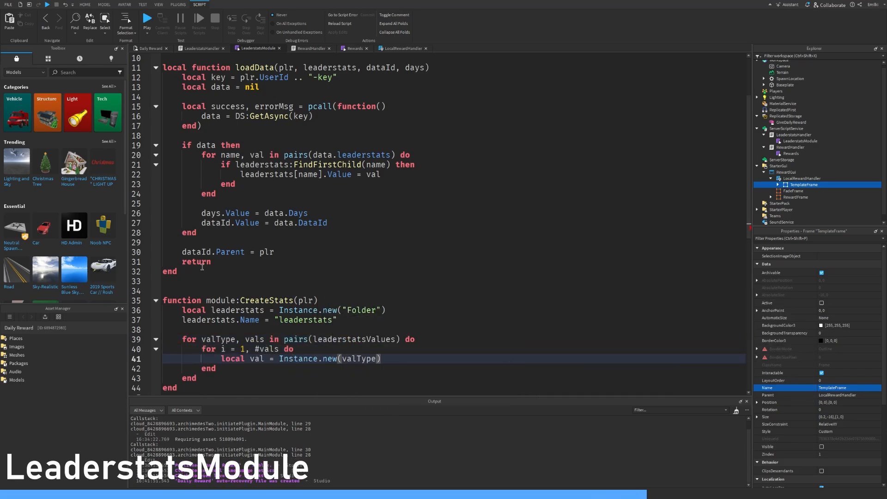
text(.. "Value"))
text(days.Name = "#)
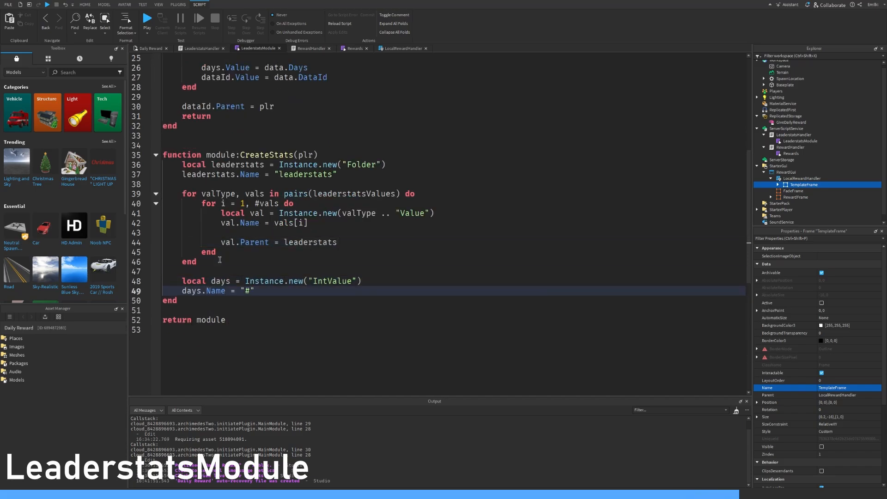
text(local dataId = i)
text(loadData(plr, leaderstats, )
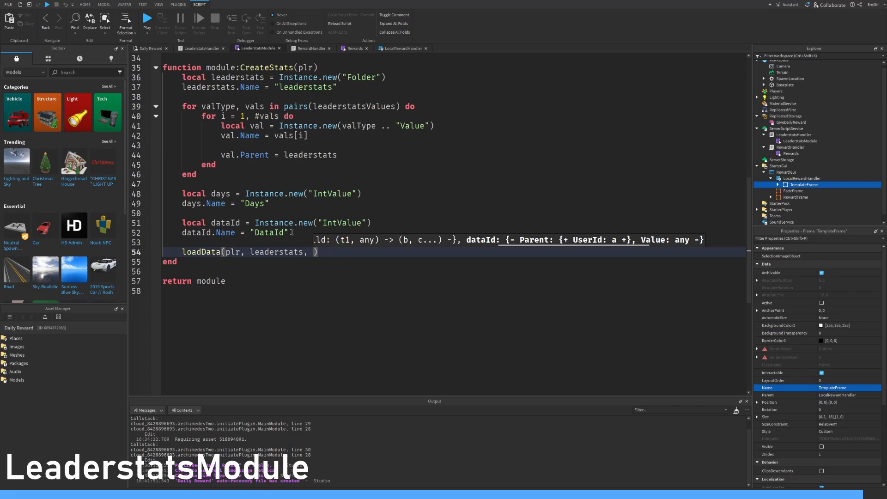
text(dataId, days))
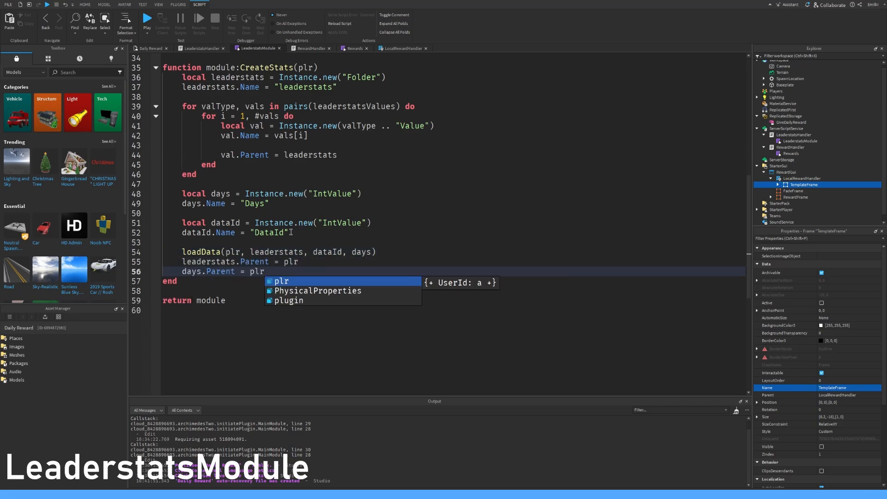
text(function module:SaveStats())
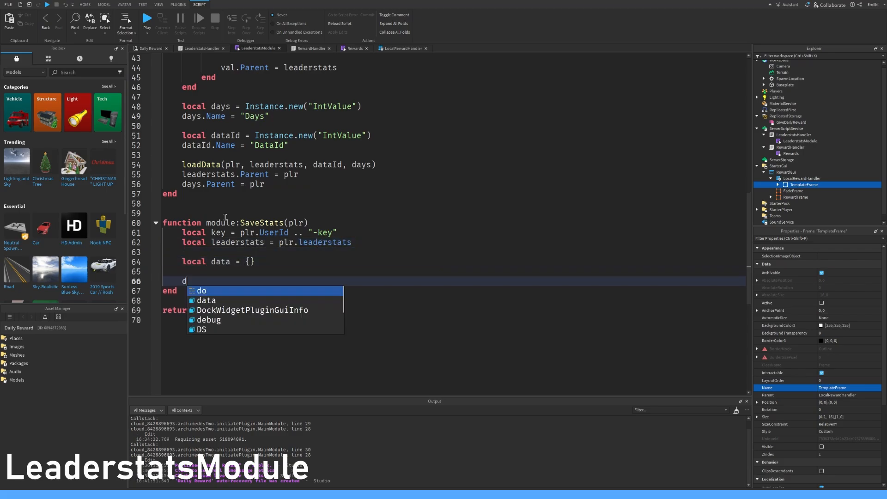
Write SaveStats gathering leaderstats into a data table and saving via UpdateAsync with a DataId check.
text(ata["leaderstats"] = {})
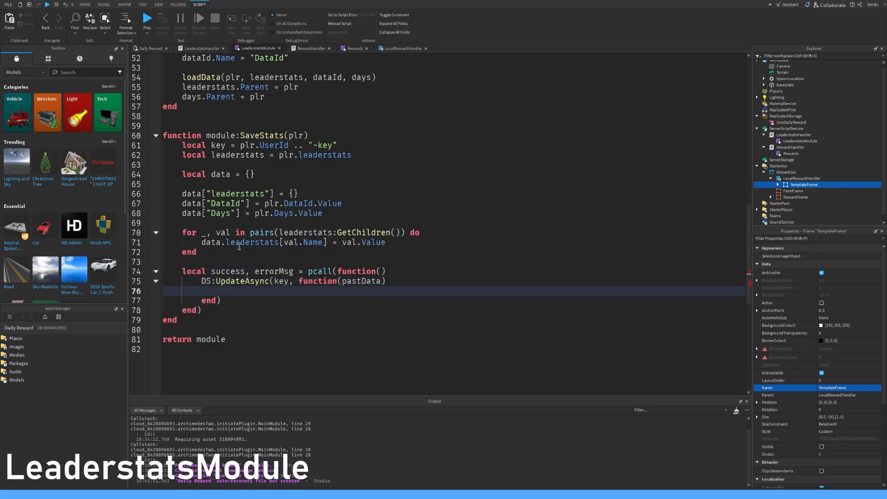
text(local previousData =)
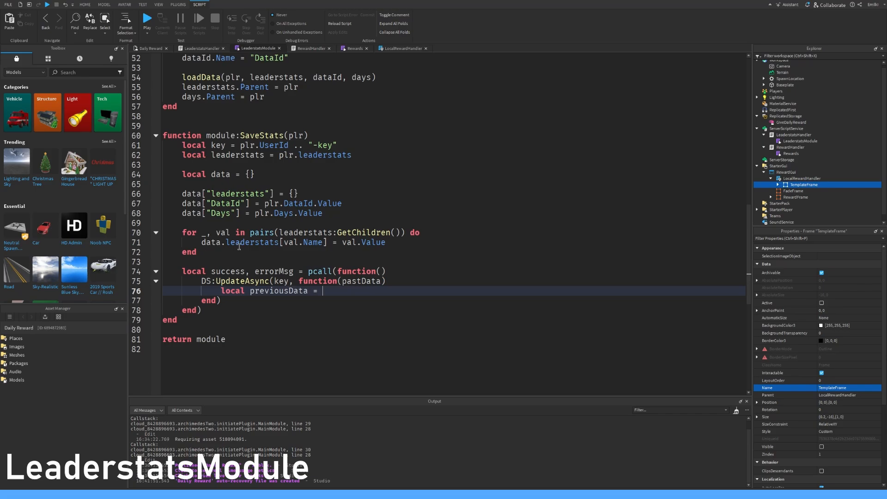
text(pastData or {DataId = 0})
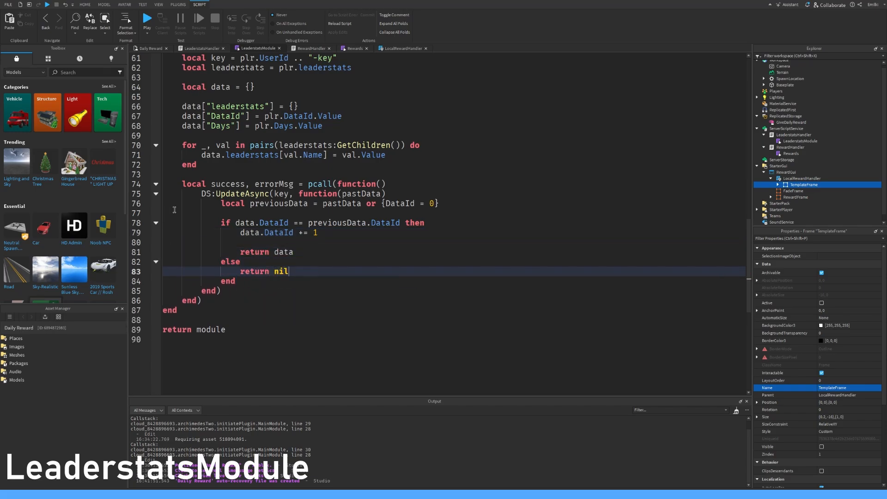
click(355, 48)
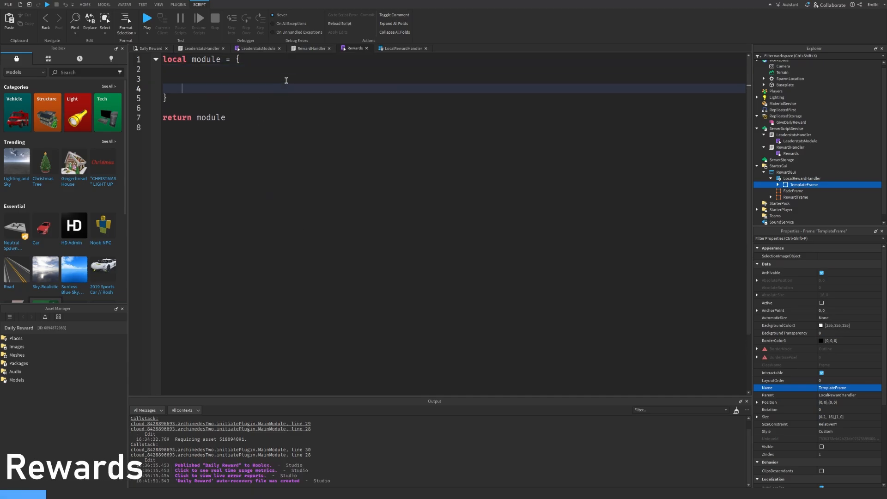
Start the Rewards table with entry [1] and reward entries using Money and Gems.
text([])
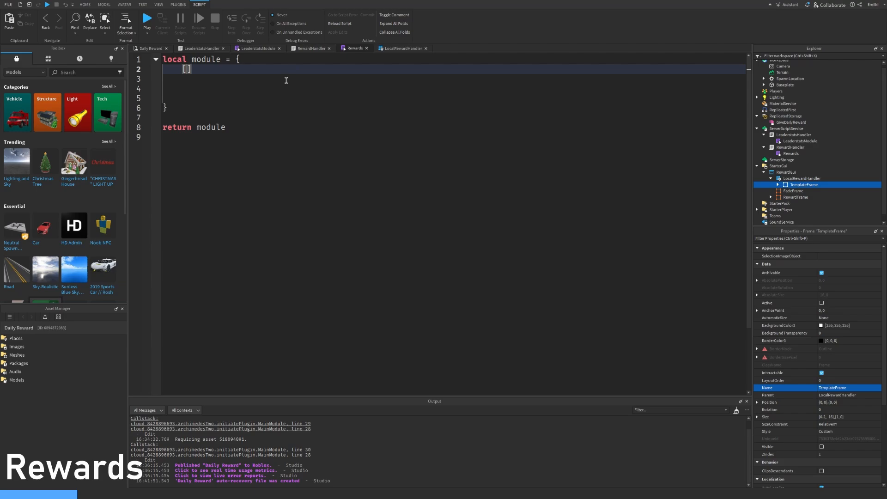
text(1] = {)
click(454, 79)
text(Rewar)
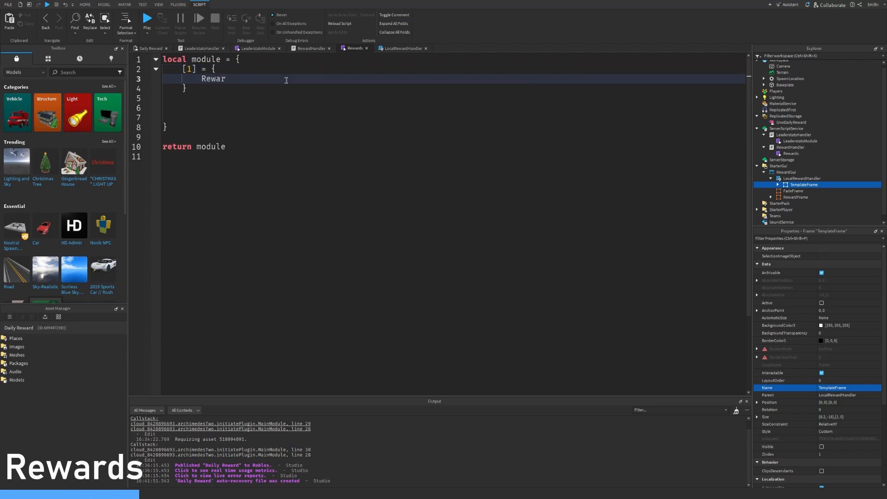
text(d = "Money")
text(Value = 5)
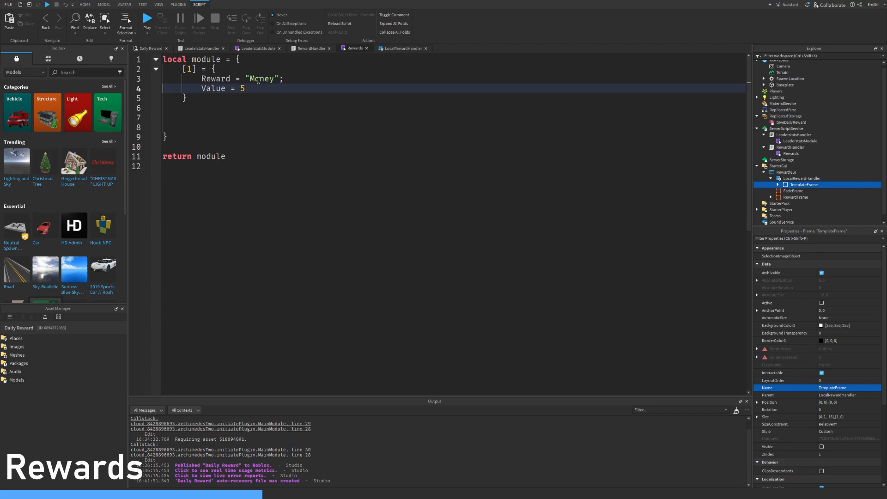
text(;)
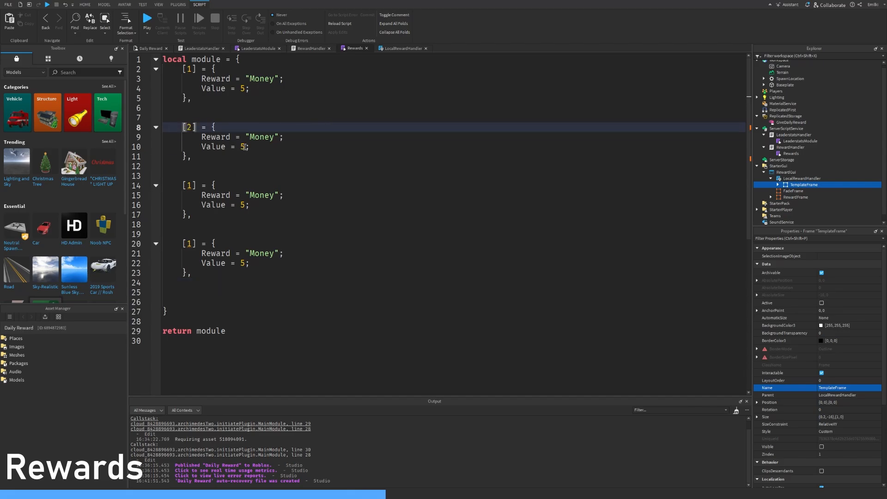
text(0)
click(454, 185)
text(3)
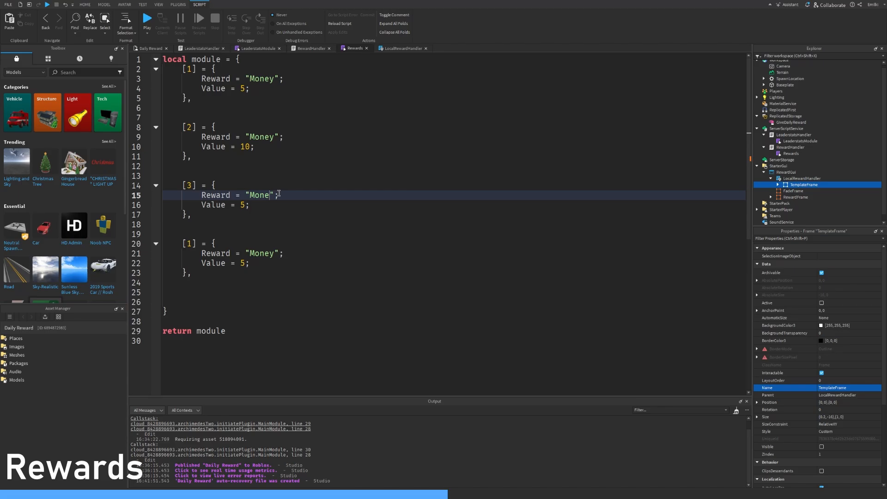
text(Gems)
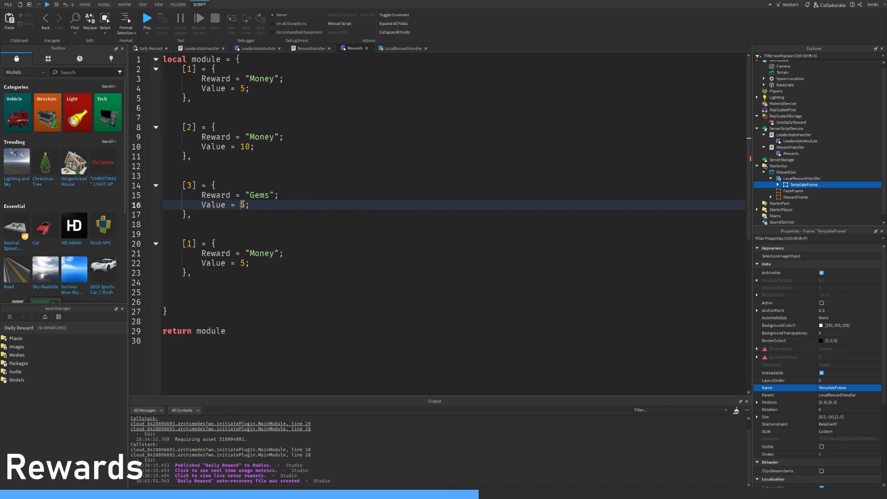
text(1)
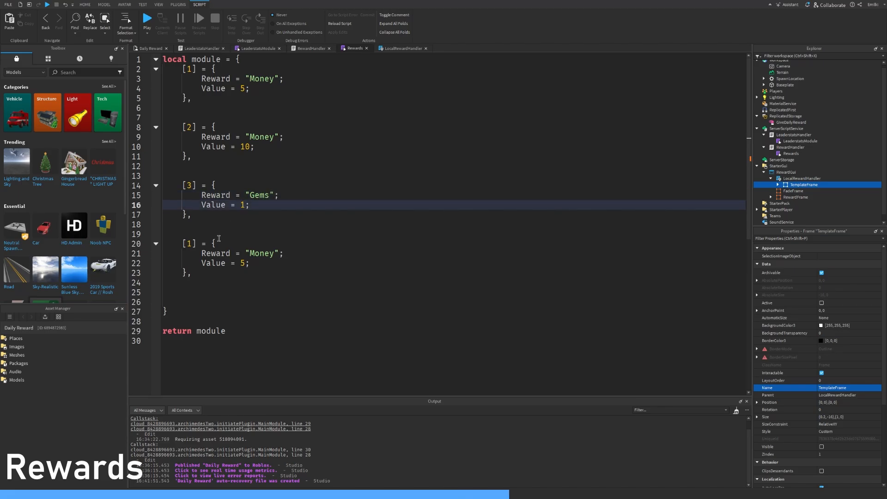
text(4)
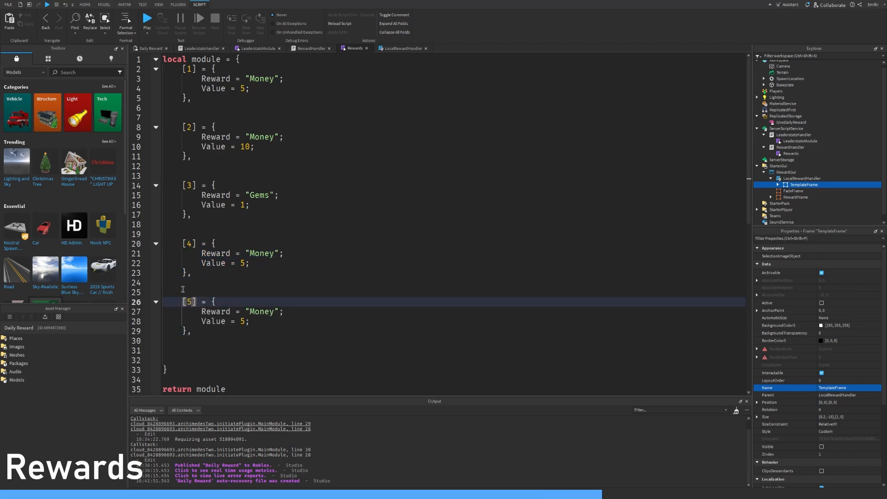
Add the remaining reward entries through [6] with their Money and Gems values.
click(201, 331)
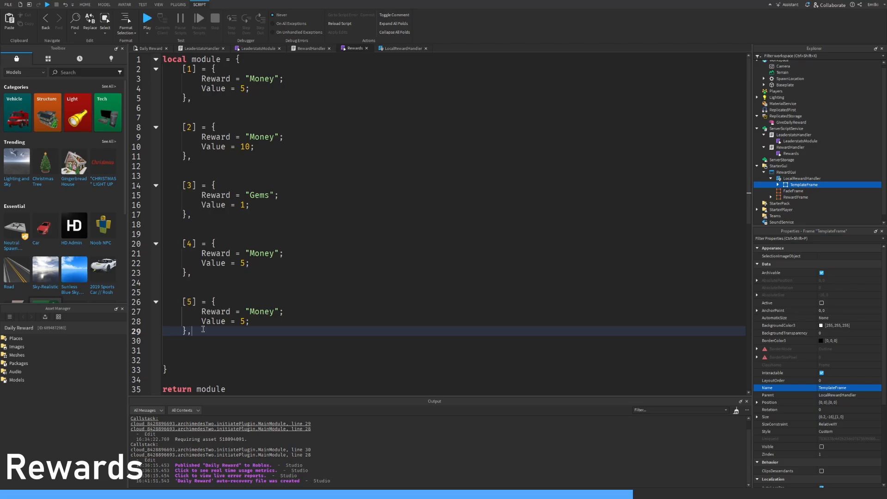
text([3] = {)
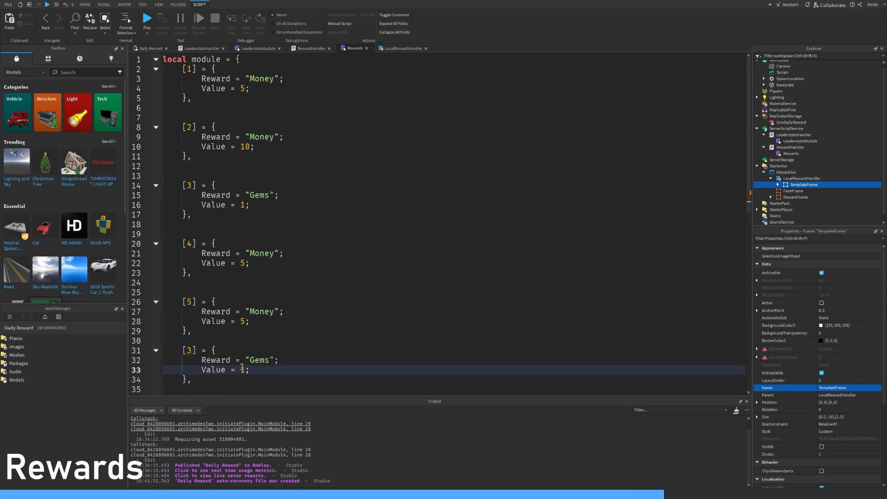
text(2)
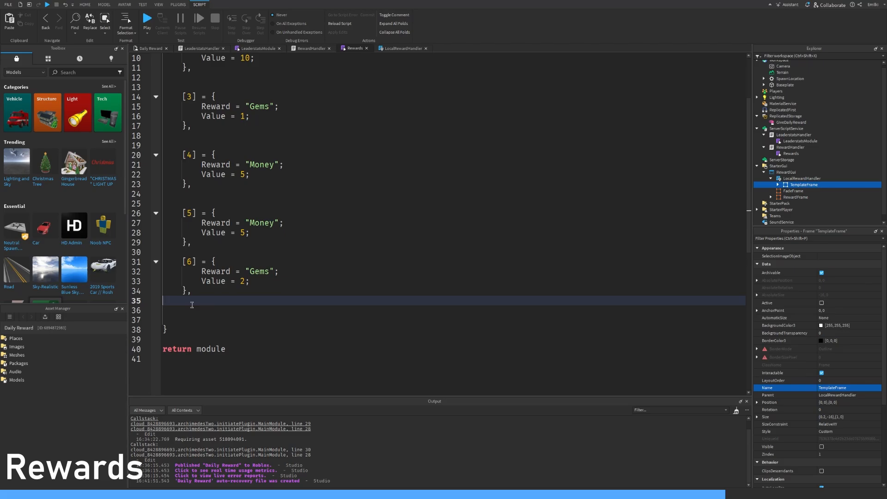
scroll(up, 3)
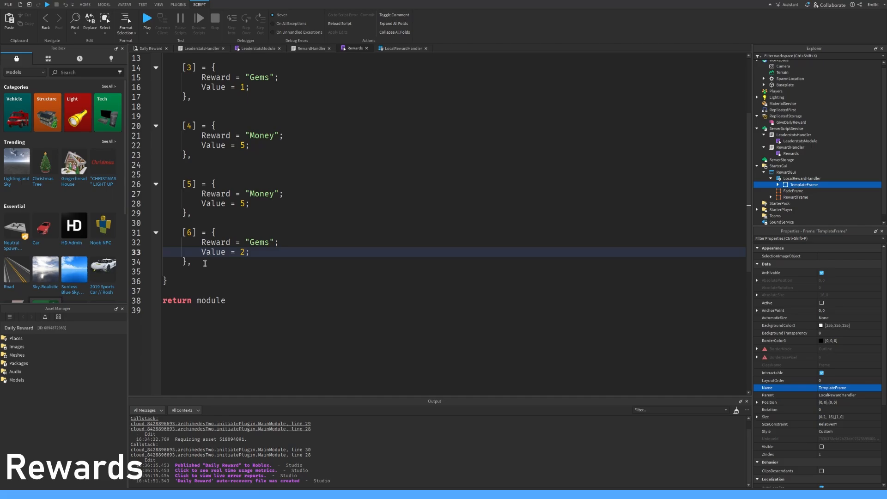
drag(181, 232, 192, 262)
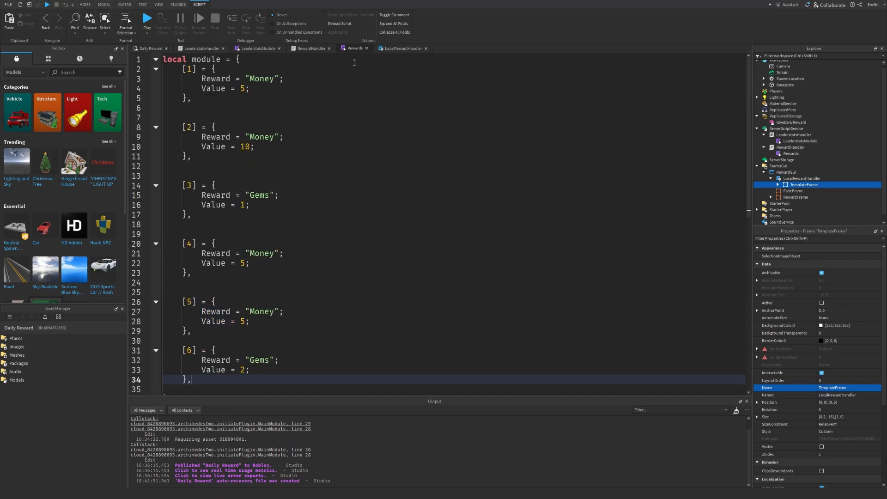
click(792, 147)
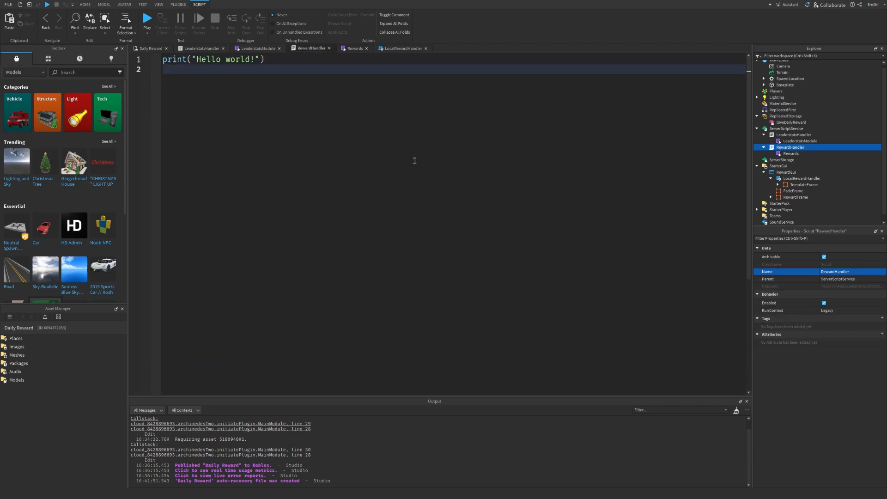
Declare DataStoreService, ReplicatedStorage and the Rewards module, and write a reward-lookup function.
text(l)
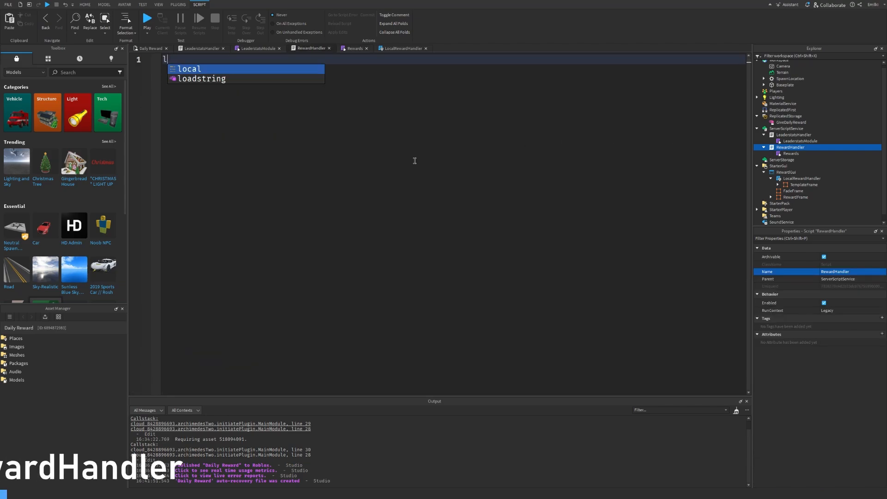
text(local DSS = game:GetService("DataStoreService"))
text(local DS = DSS:GetDataStore("DailyData)
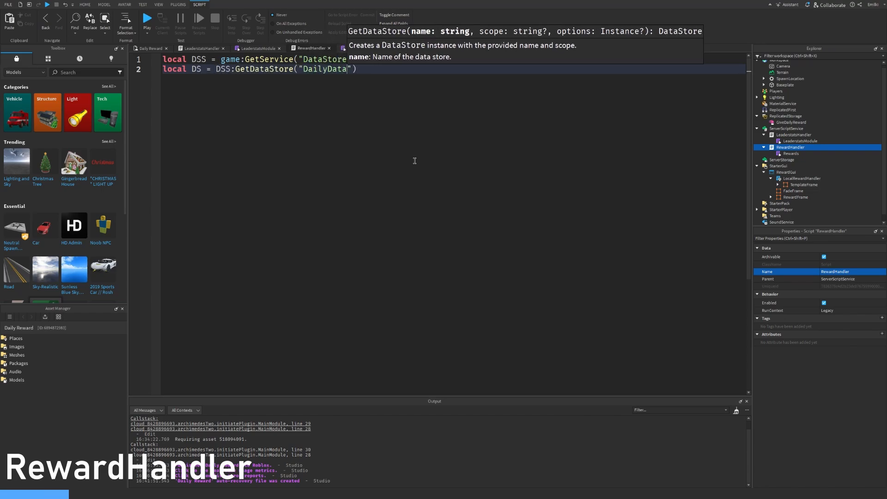
text(local RS = game:GetService("ReplicatedStorage"))
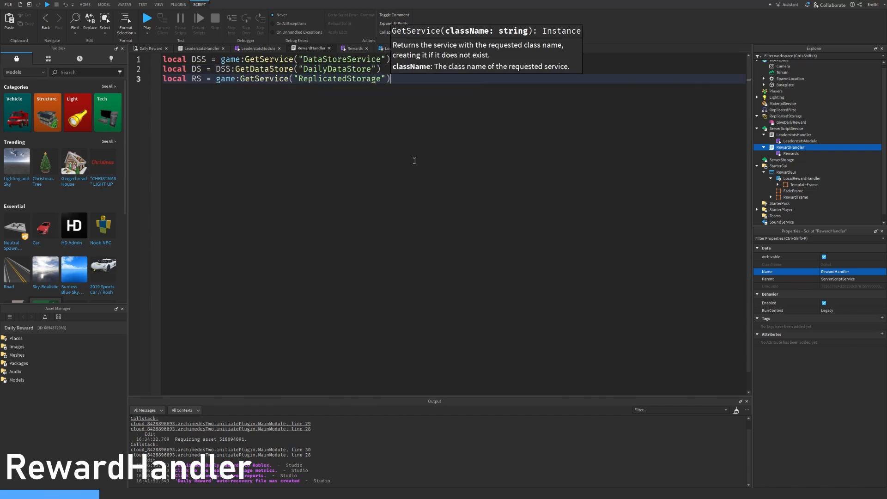
text(local Rewards = require(script:WaitForChild("Rewards")))
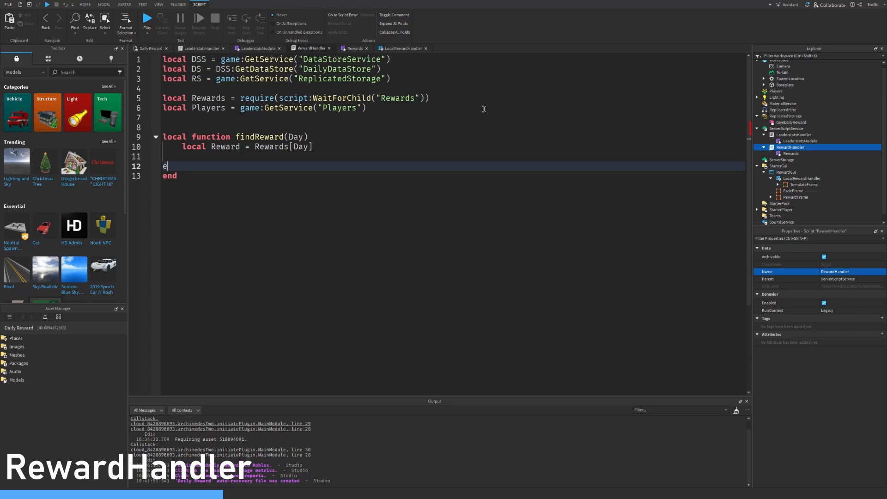
text(if Reward then)
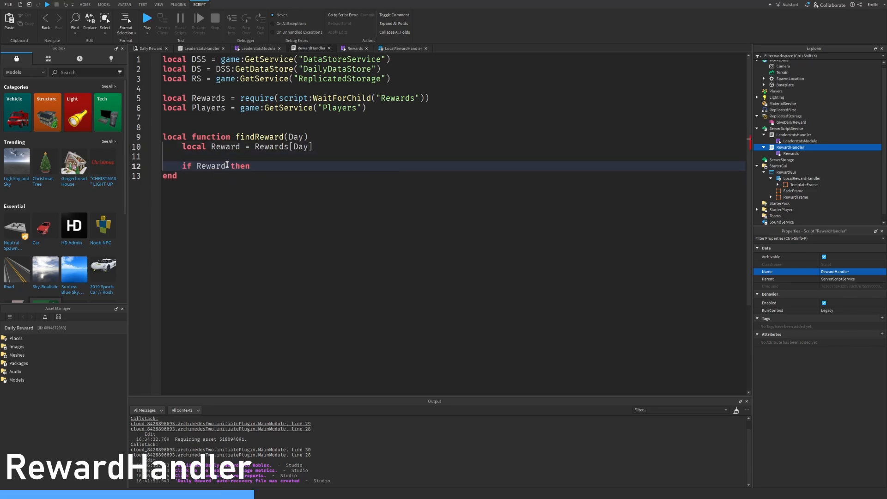
text(return Reward)
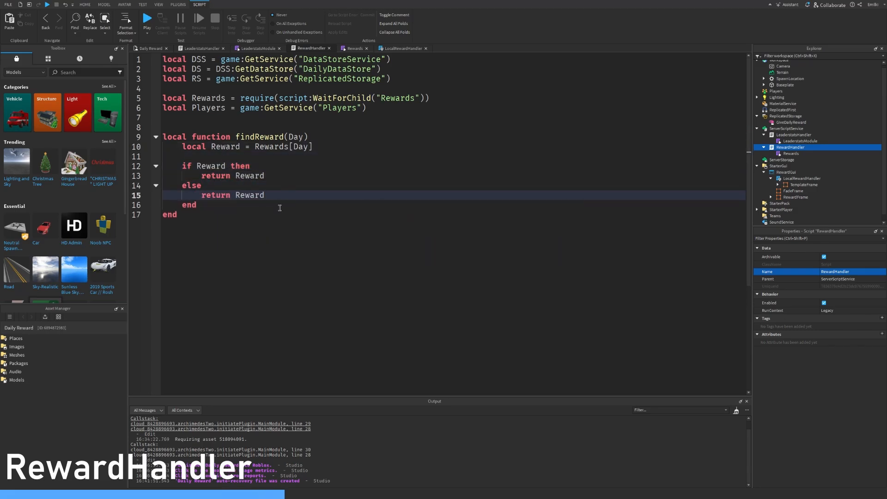
On player join, load saved data by UserId, store today's date, and compute the day difference.
text(Players.p)
text(local FoundData = DS:GetAsync()
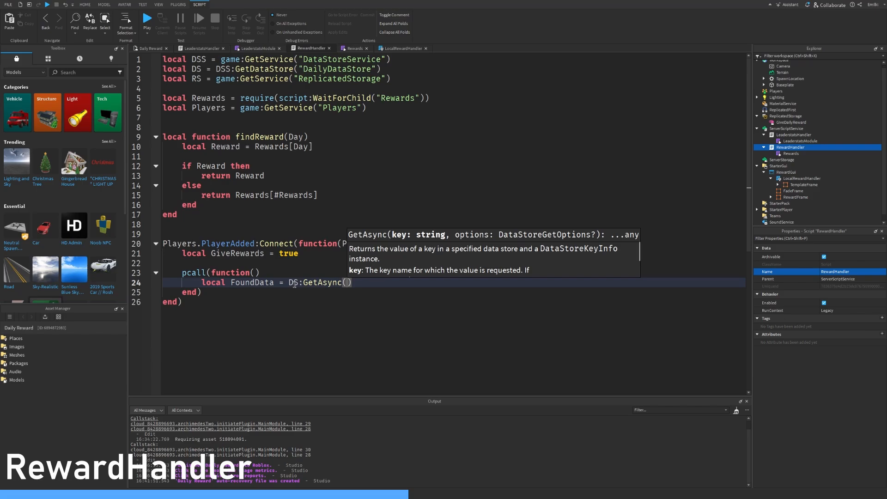
text(Player.UserId))
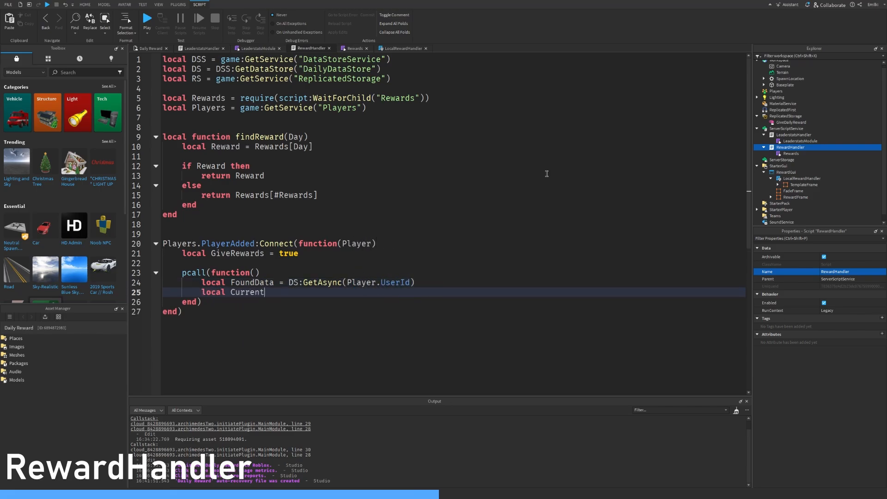
text(Date = os.date("%j"))
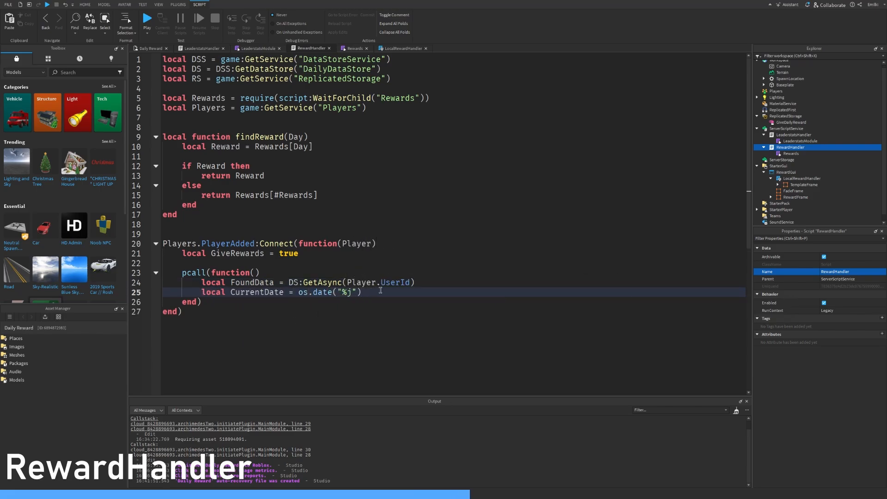
text(if FoundData then)
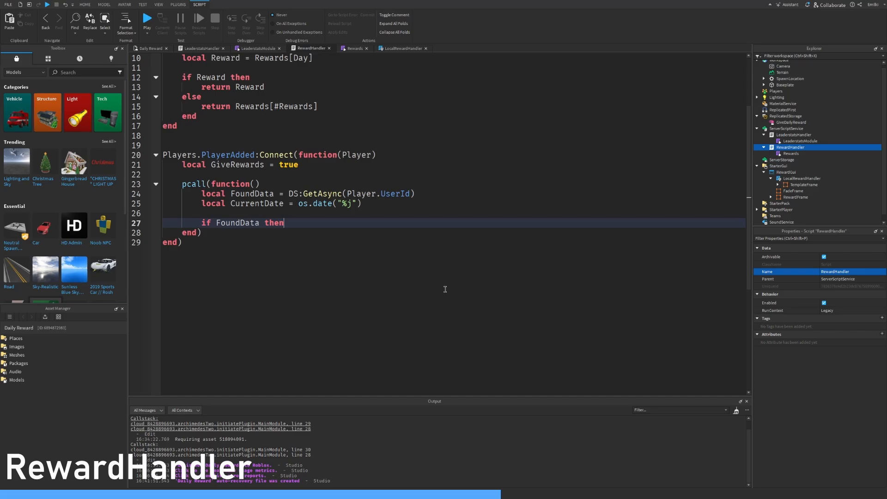
text(local Difference = math.abs(fo)
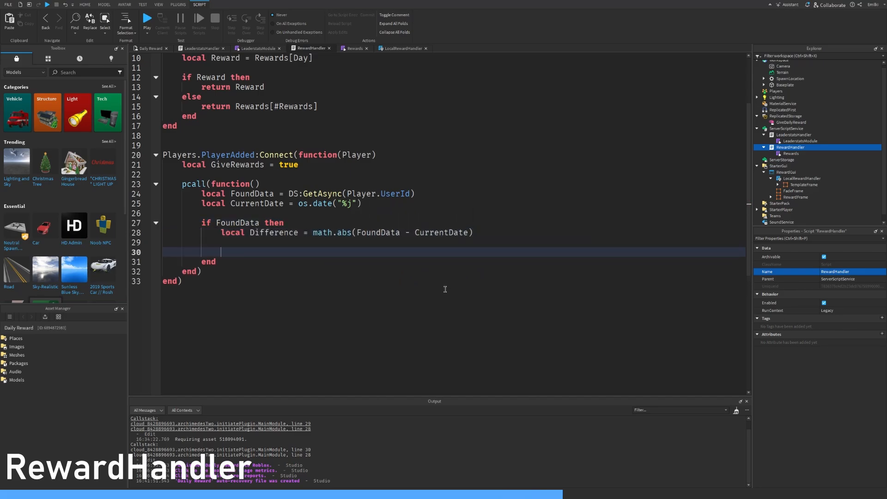
text(if Difference > 0 and Difference <= 2 the)
text(RS)
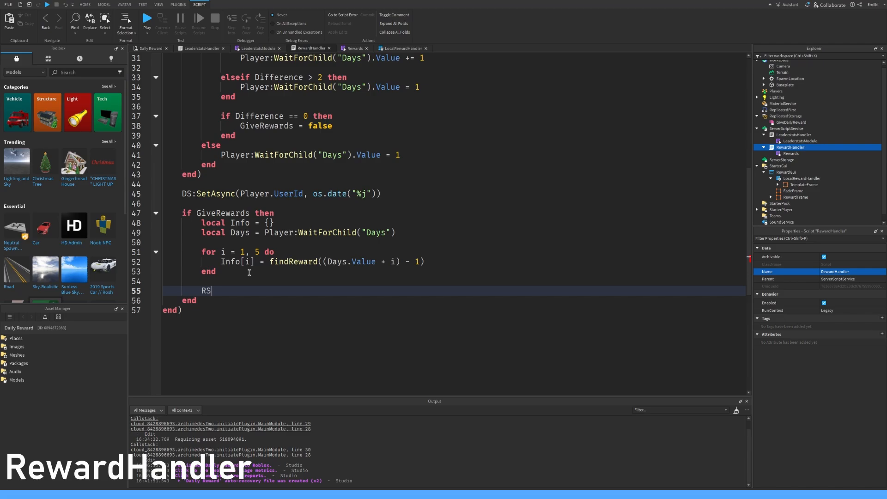
Invoke GiveDailyReward on the client, then add TodayReward.Value to the player's matching leaderstat.
text(.GiveDailyReward:InvokeClient(Player, Info))
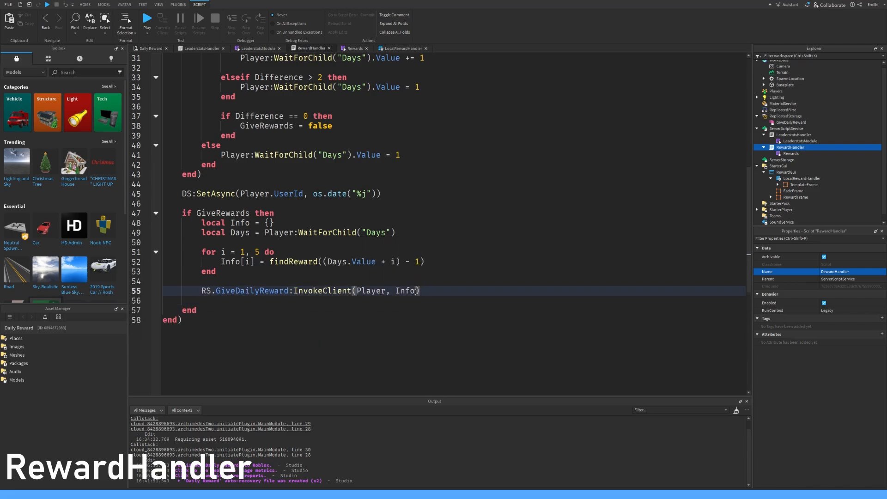
text(local TodayReward = findReward()
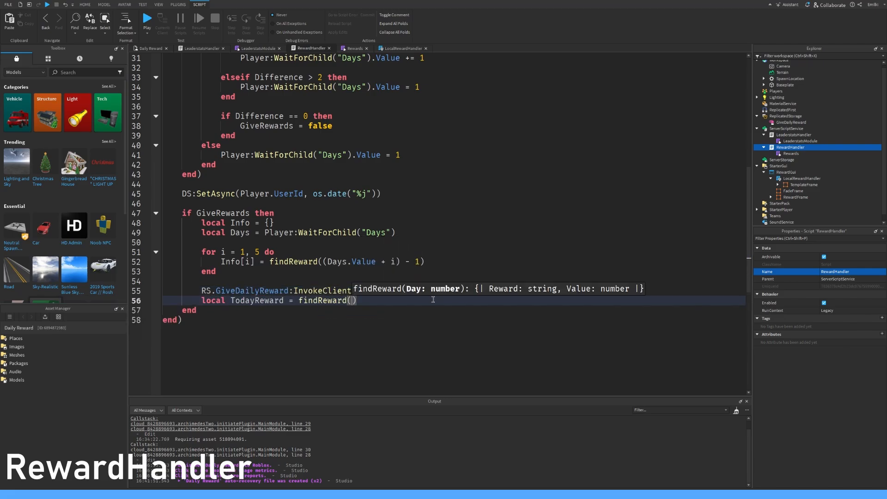
text(Player.leaderstats[TodayReward.Reward].Value += TodayReward.V)
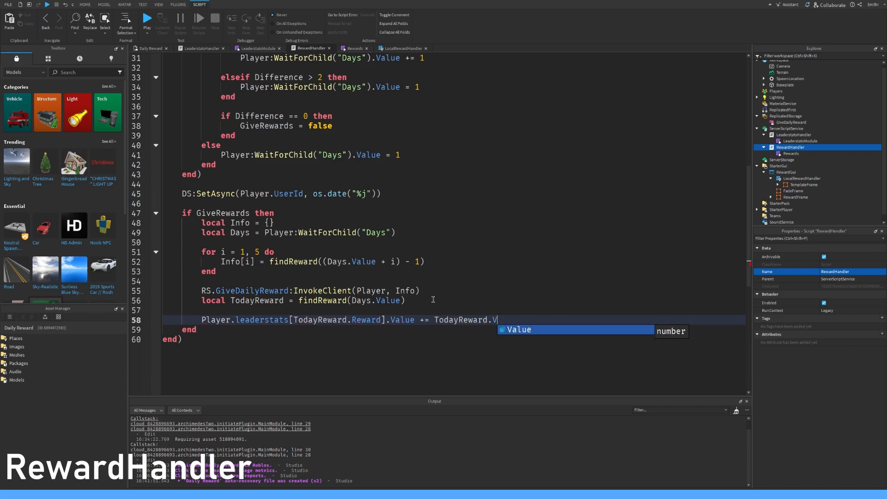
key(enter)
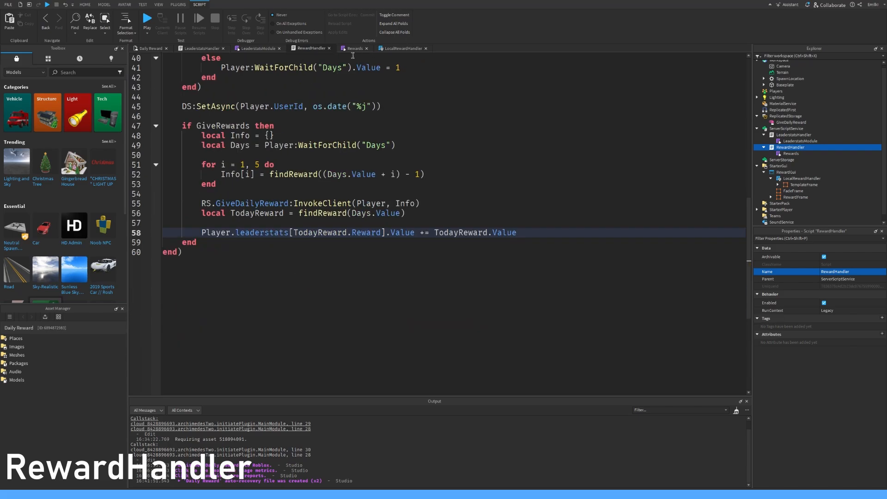
click(403, 48)
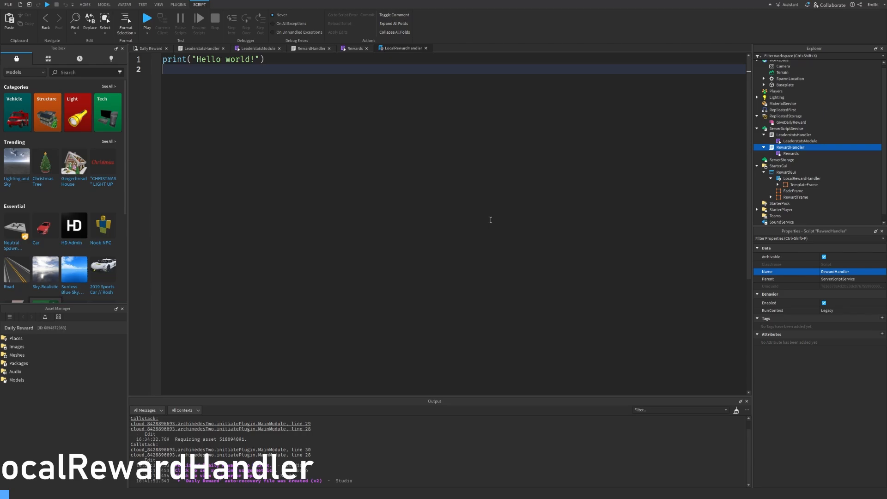
Declare TweenService, ReplicatedStorage, TweenInfos, frames and RewardImages, then write openFrame and closeFrame tweens.
text(local TS = game:GetService("TweenService"))
text(local Tween1 = TS:Create(f)
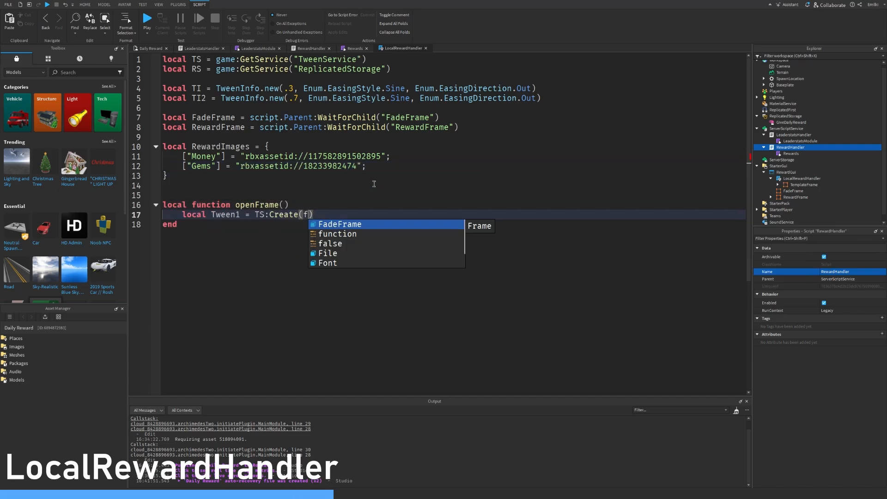
text(FadeFrame, TI, {Size = UDim2.new(1, 0, 1, 0)}))
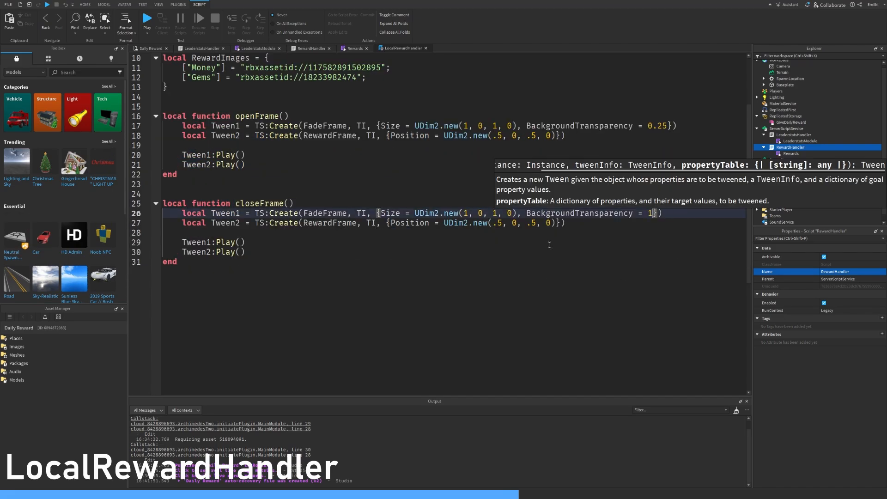
text(script.Parent.Enabled = false)
text(local function get)
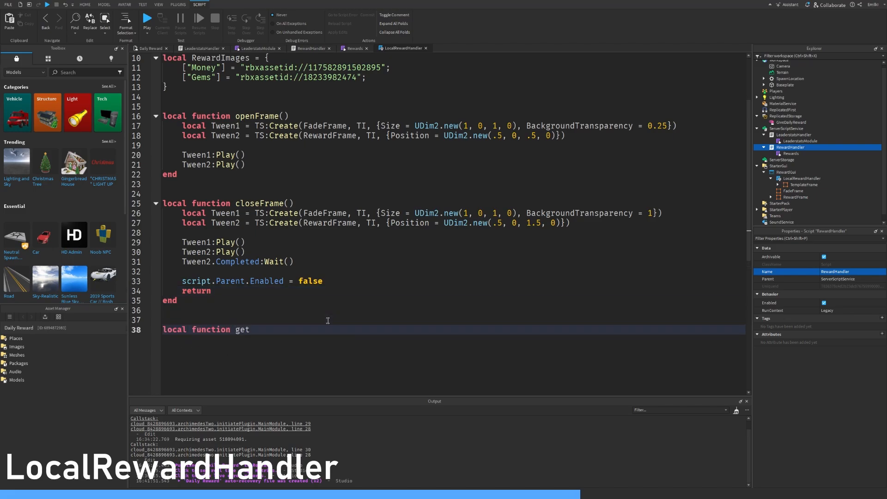
Write getReward() to show Today.DoneFrame and tween both DoneFrame and its DoneIcon.
text(Reward())
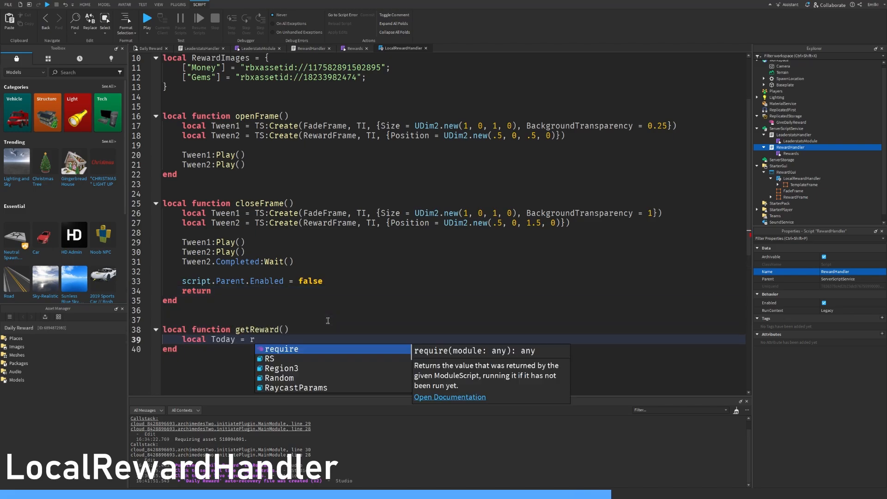
text(RewardFrame.Container.Today)
text(local Tween1)
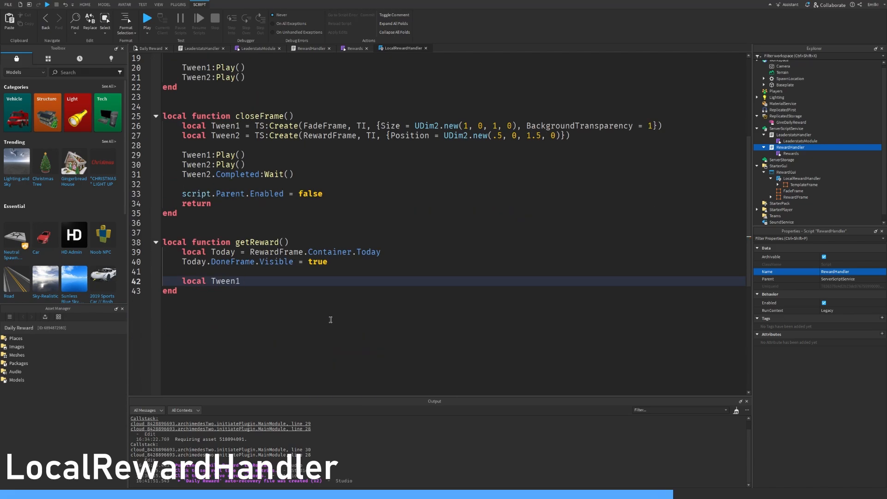
text(= TS:Create(Today.DoneFrame, TI2, {B}))
text(local Tween2 = TS)
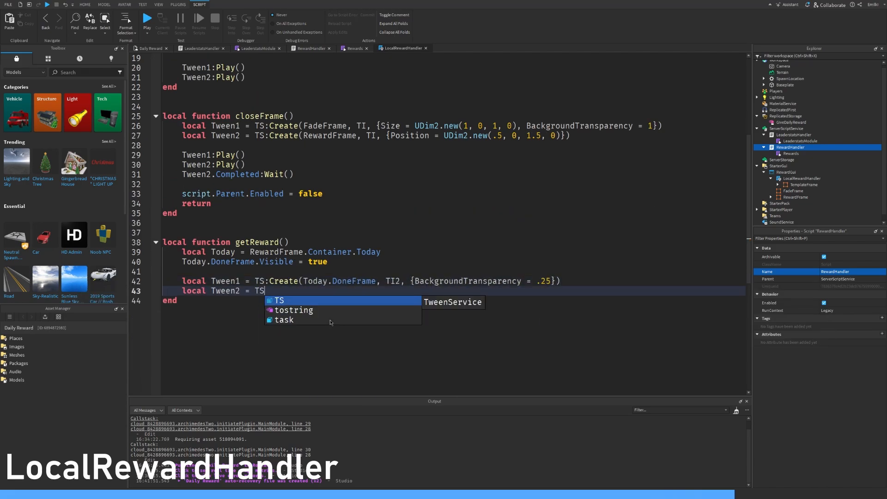
text(:Create(Today.DoneFrame.DoneIcon, TI2, {Size = UDim2.new(.8, 0, .8, 0), ImageTransparency = 0}))
text(Tween2.Completed:Wait()
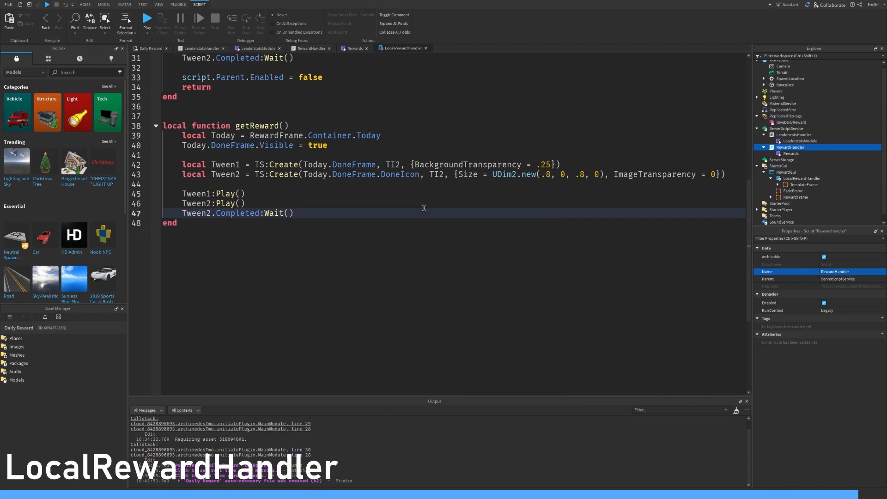
text(RS:WaitForChild("GiveDailyReward").OnClientInvoke = function(Rewards))
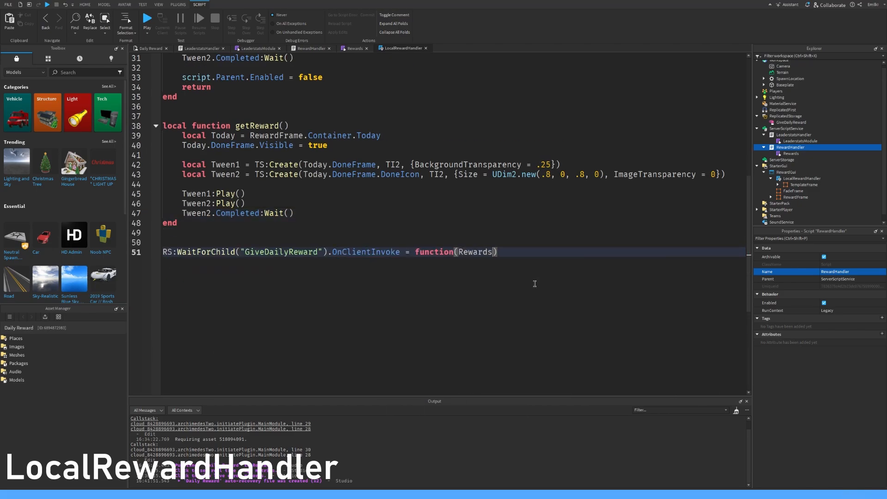
Loop over received rewards, cloning TemplateFrame with its image, '+' amount and 'Today'/'1 Day' labels.
text(for i = 1, #Rewards do)
text(Template.RewardIcon.Image = rewa)
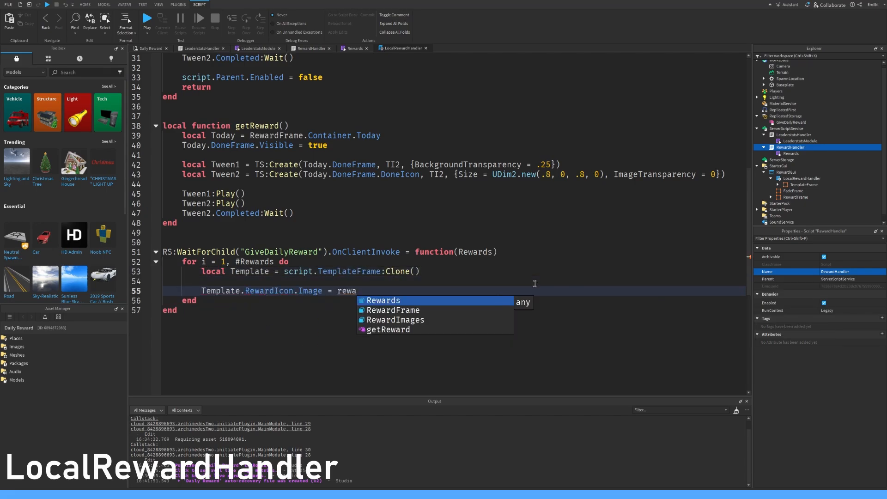
text(RewardImages[Rewards[i].Reward])
text(t)
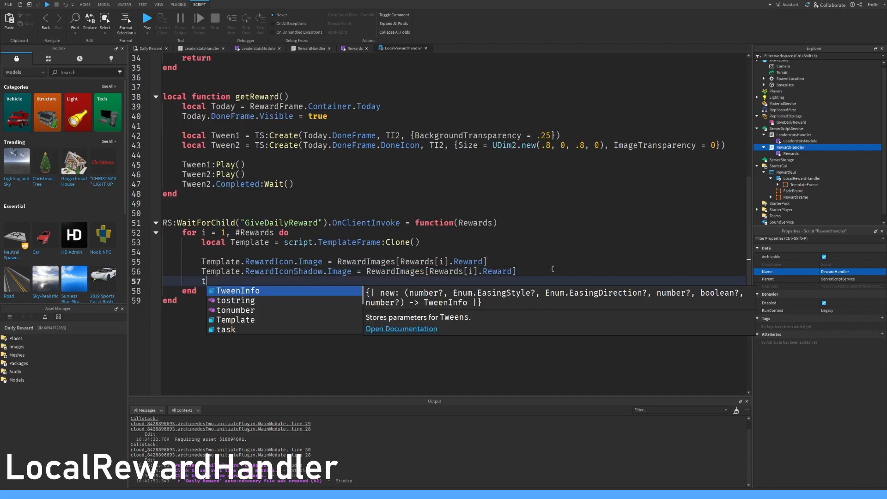
text(emplate.RewardLabel.Text = "+" .. Rewards[i].Value)
text(Template.Name = "Today)
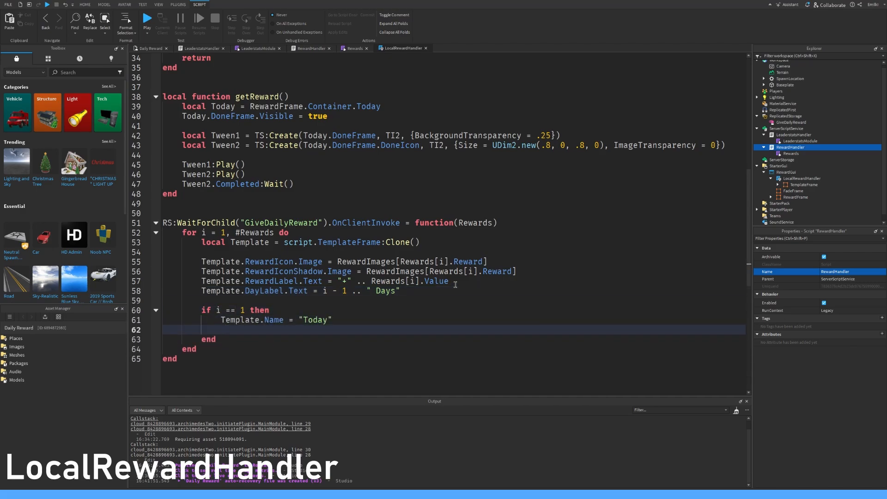
text(Template.DayLabel.Text = "Today")
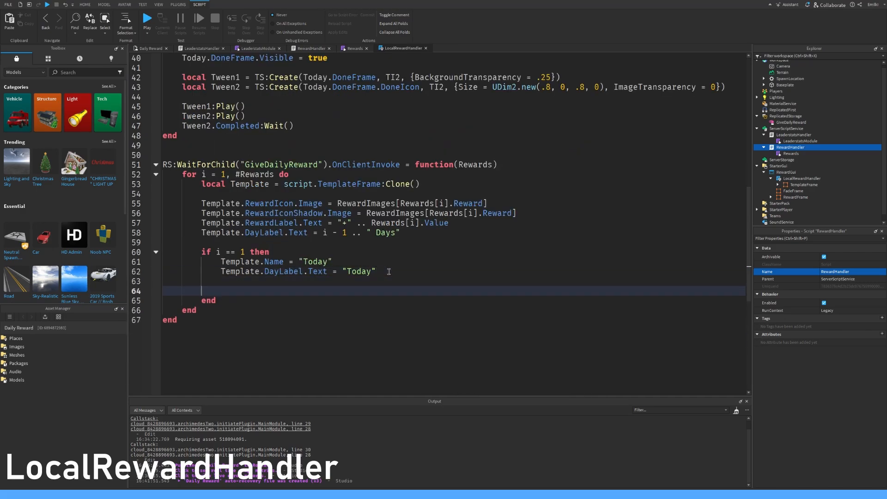
text(elseif i == 2 then)
text(Template.Parent = RewardFrame.Container)
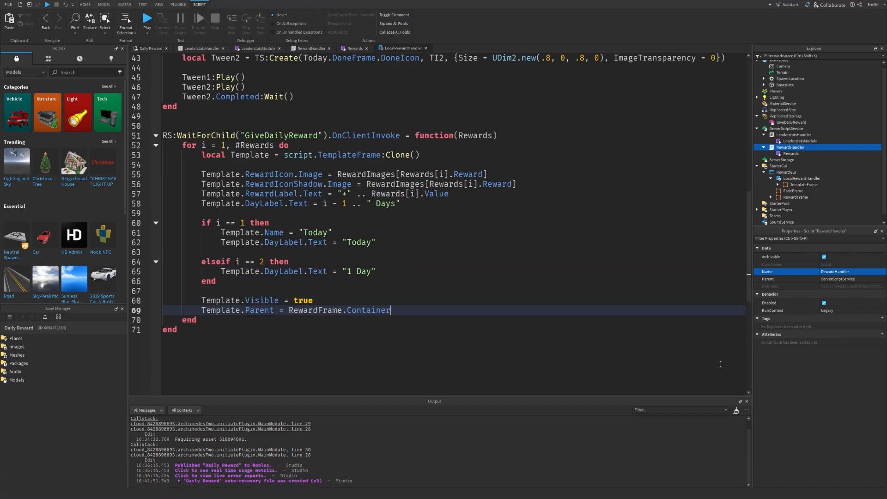
After the loop, wait, call getReward and closeFrame, and return from the handler.
scroll(down, 3)
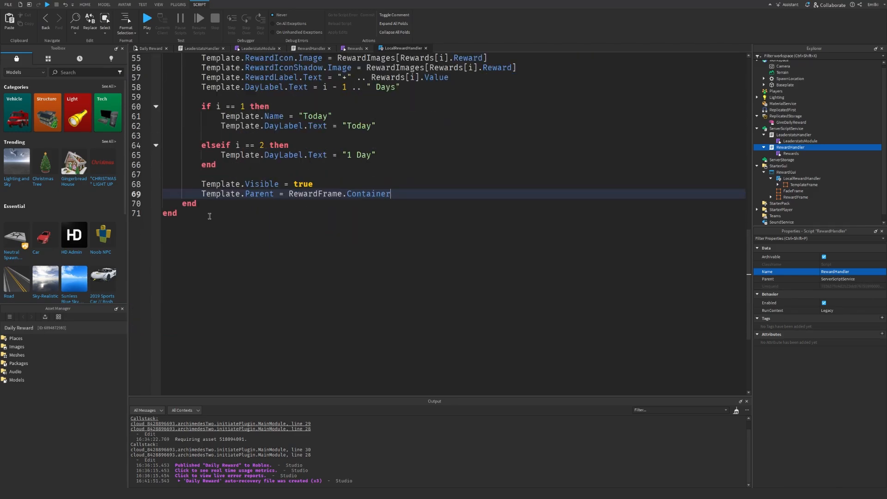
text(tasi)
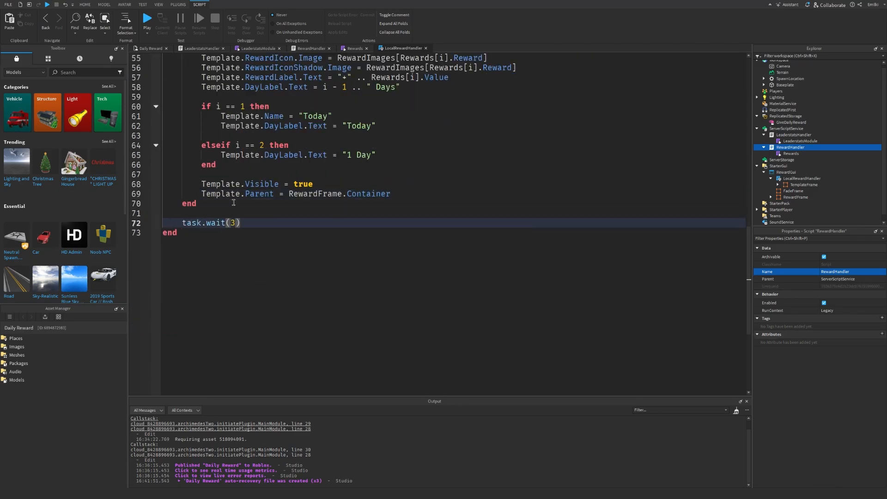
text(getReward())
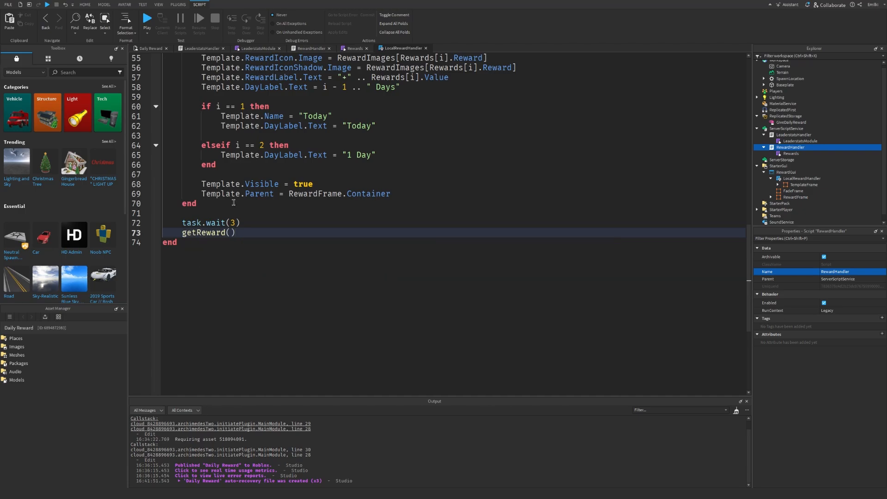
text(task.wait(5)
text(closeFrame()
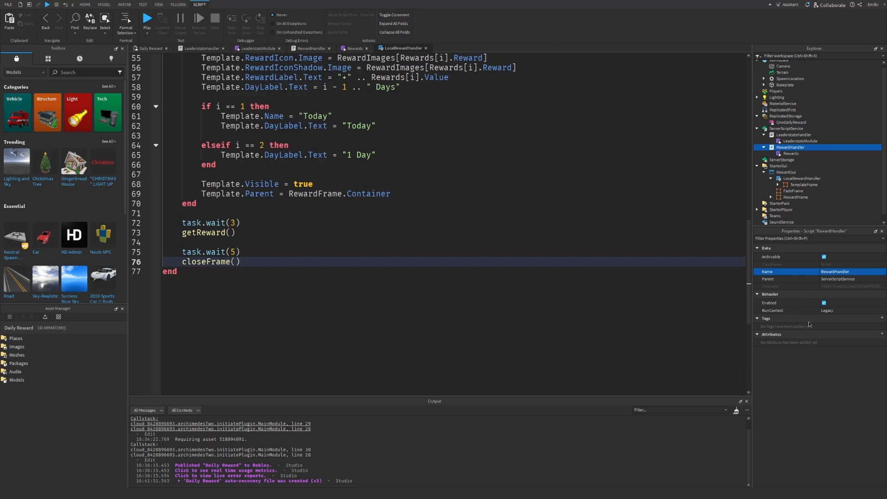
text(return)
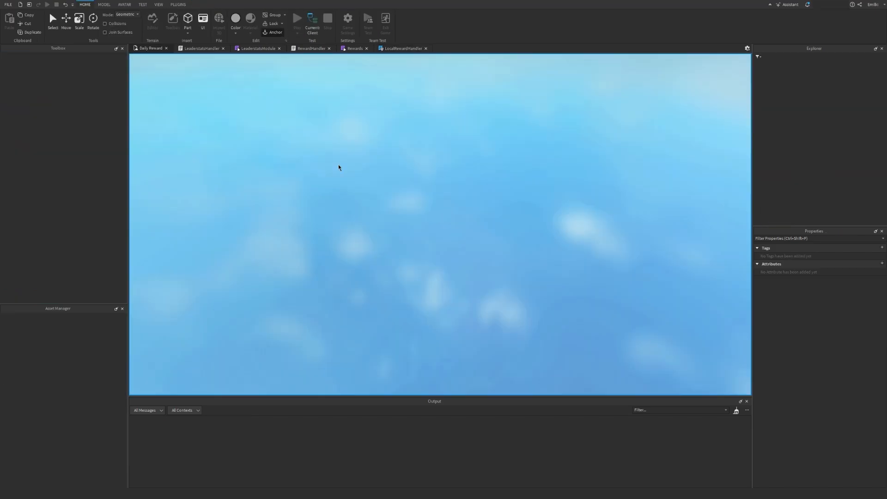
Playtest the place: five cards appear, today's is checked, the panel closes, Money reads 5.
click(296, 19)
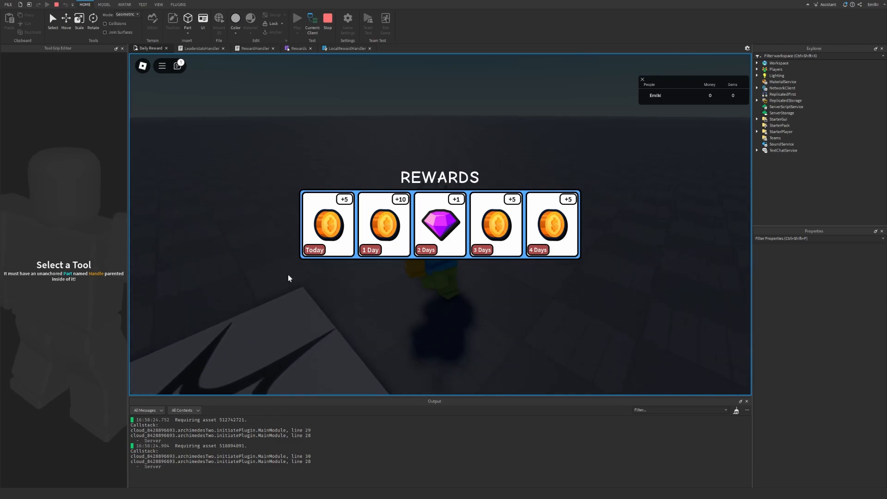
click(328, 224)
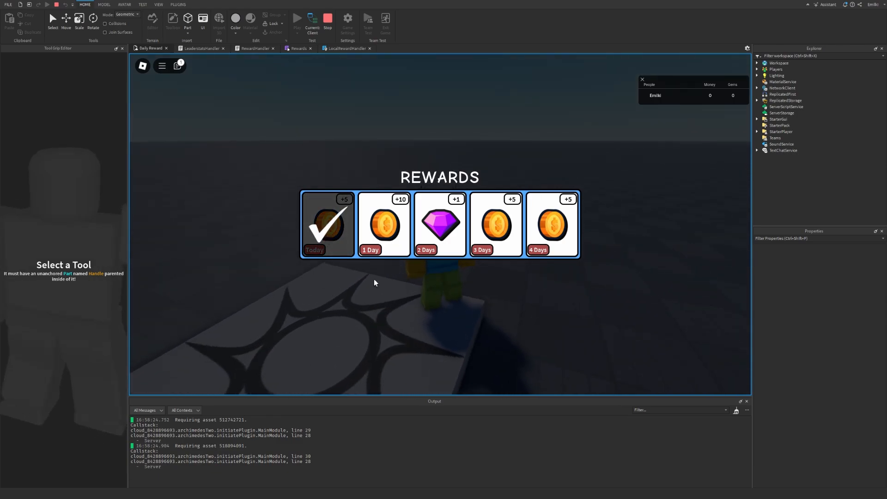
mouse_move(676, 200)
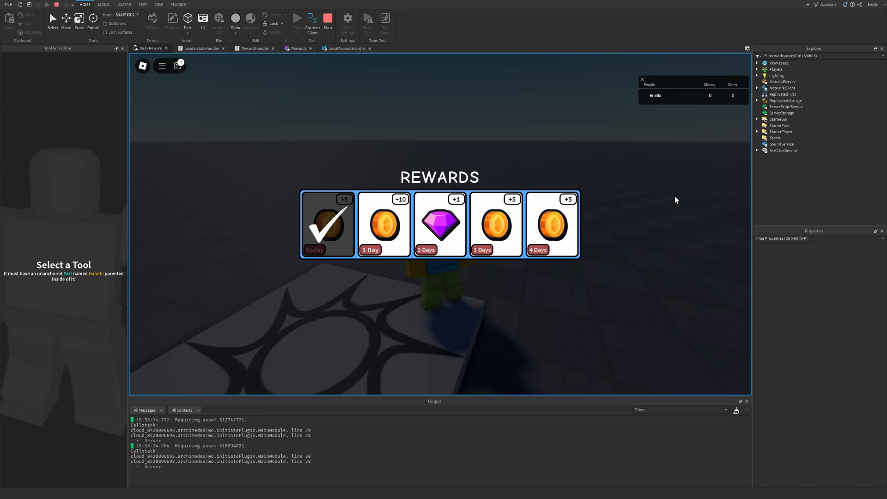
click(328, 224)
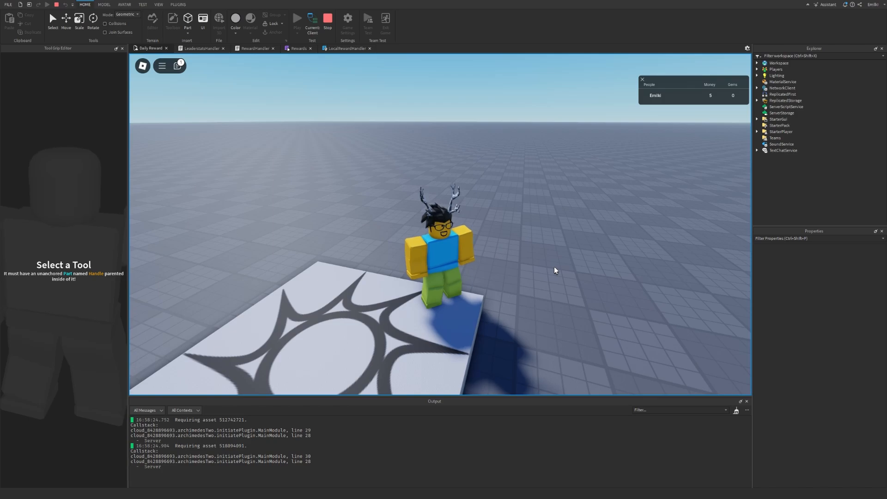
mouse_move(576, 277)
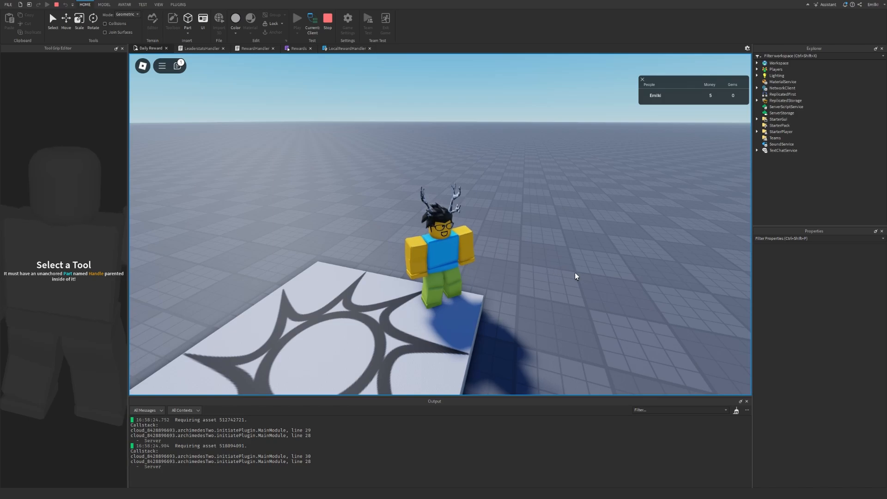